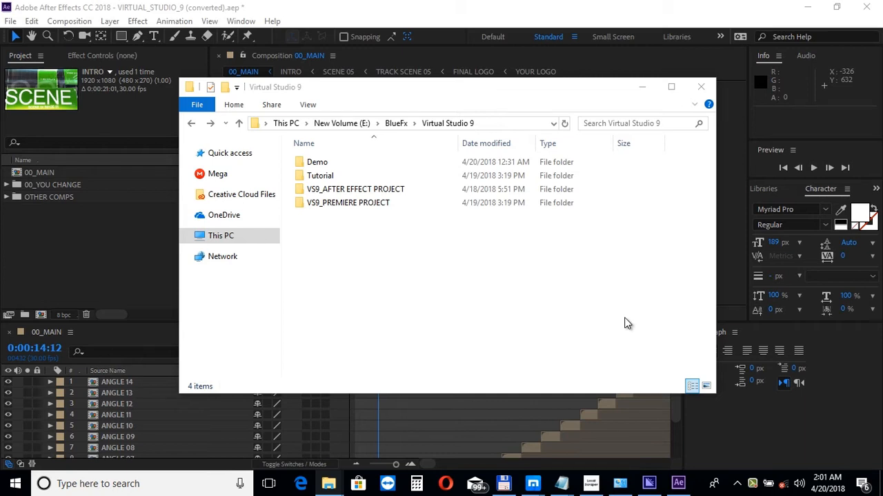
mouse_move(562, 274)
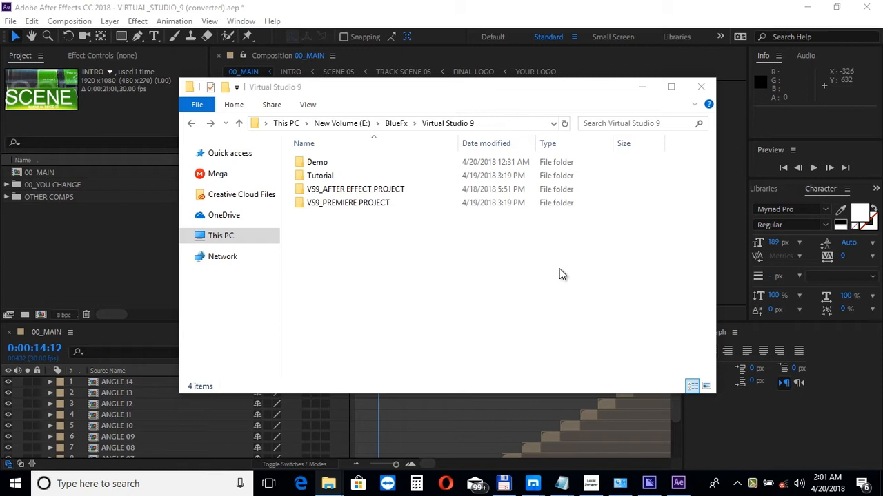
Open the VS9_AFTER EFFECT PROJECT folder and then its After Effects project folder
left_click(355, 189)
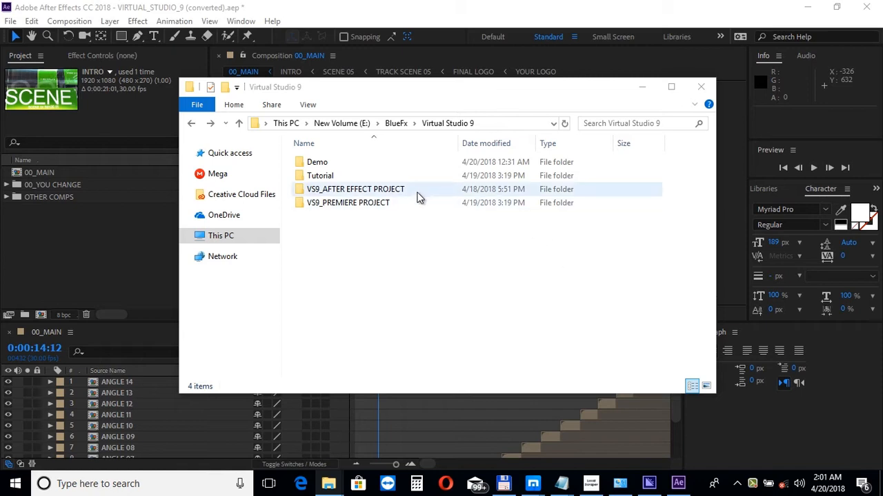
double_click(355, 189)
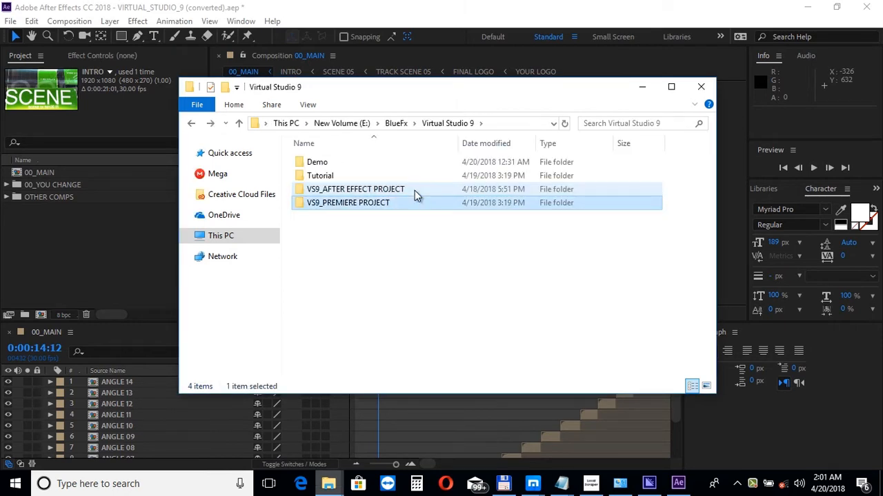
double_click(348, 202)
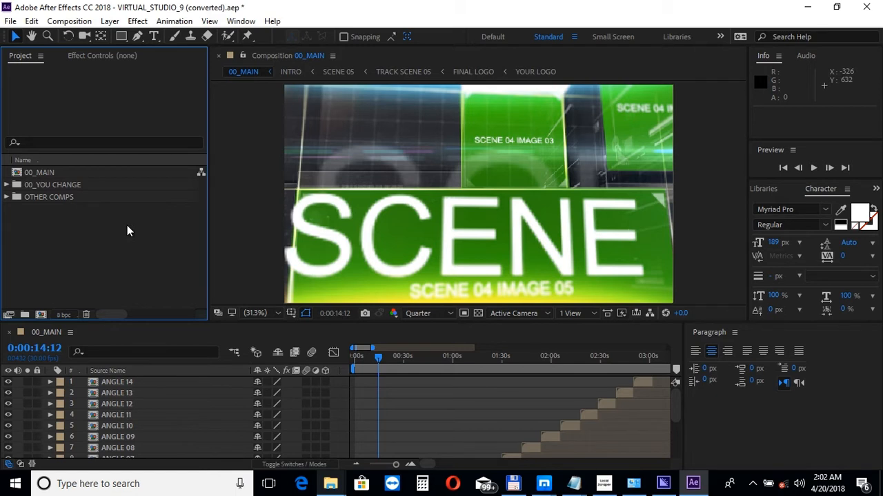
mouse_move(26, 198)
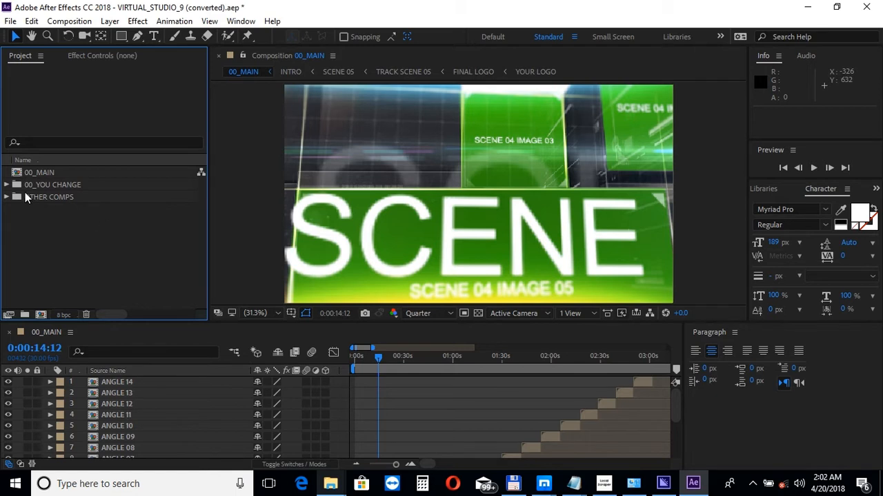
Expand 00_YOU CHANGE > INTRO in the Project panel and open the INTRO composition
left_click(7, 184)
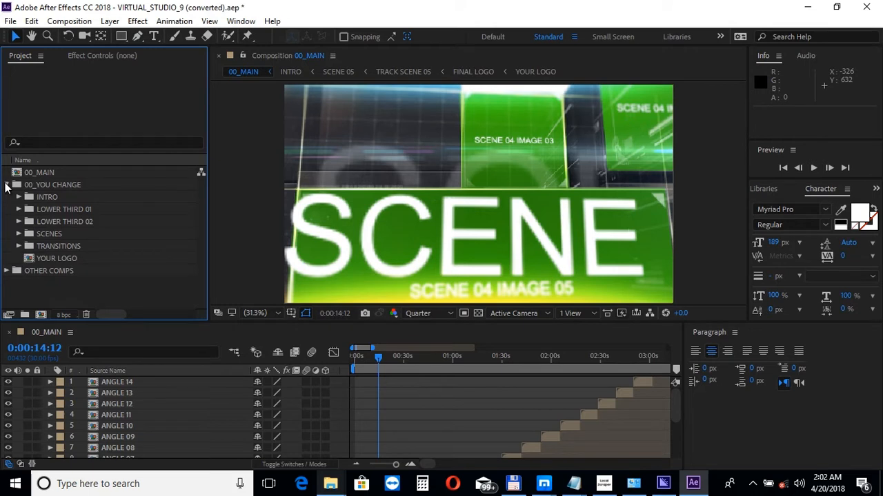
left_click(19, 172)
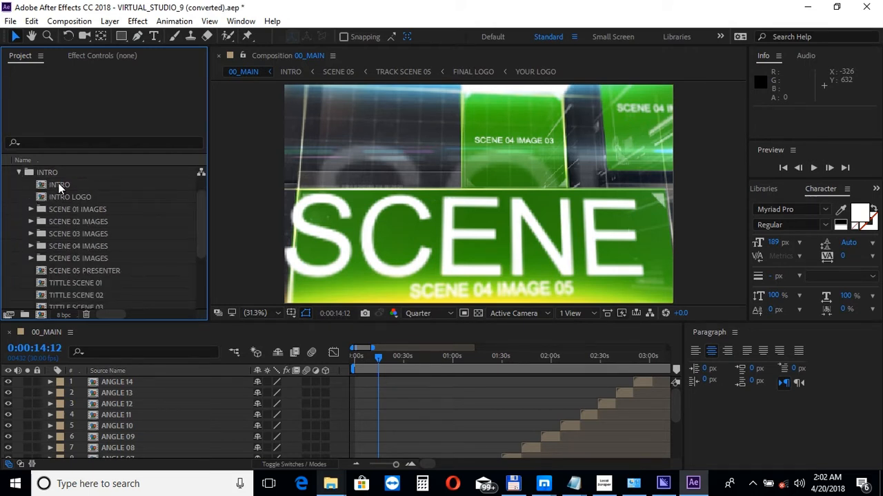
double_click(59, 184)
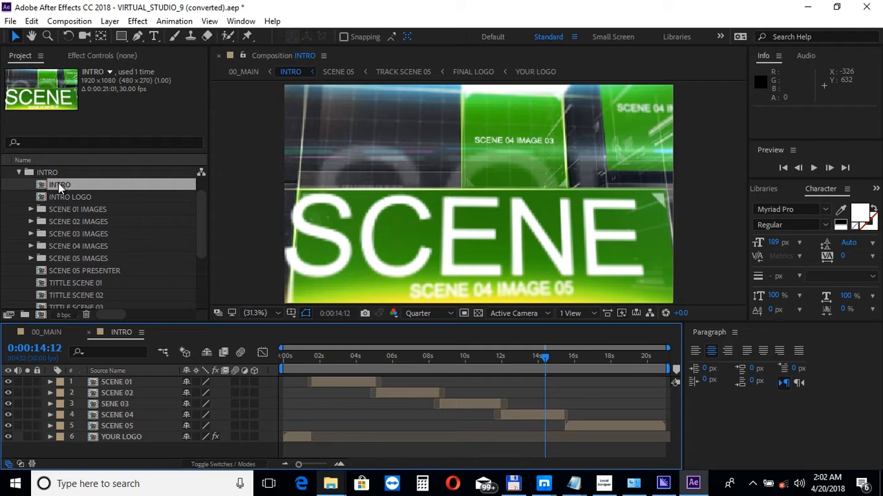
mouse_move(133, 238)
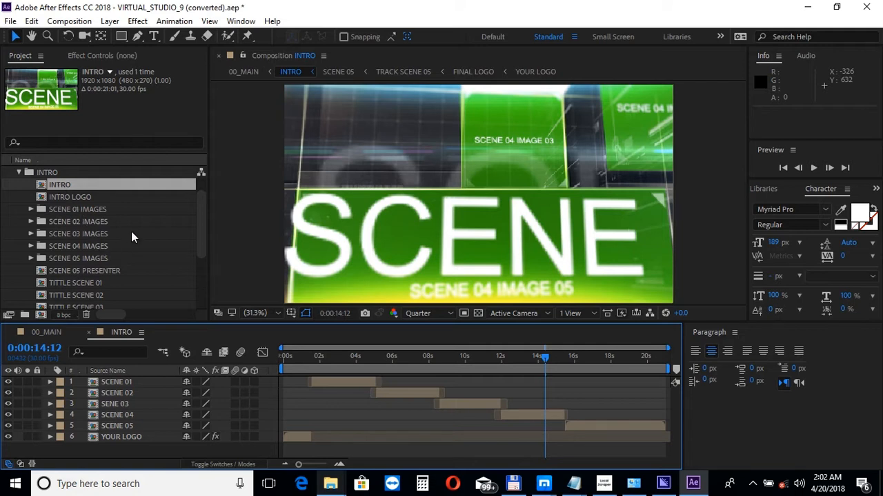
Inspect the SCENE 01 IMAGES folder, then collapse the project folders
left_click(32, 209)
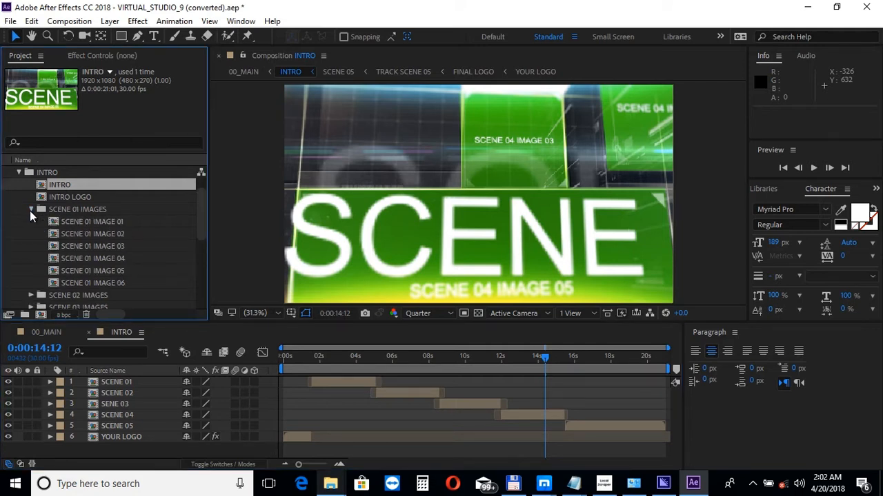
left_click(31, 208)
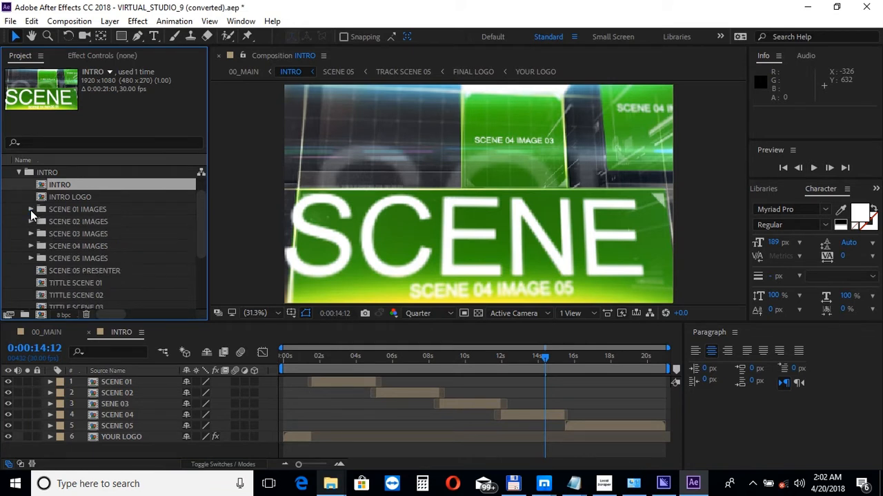
scroll("down", 3)
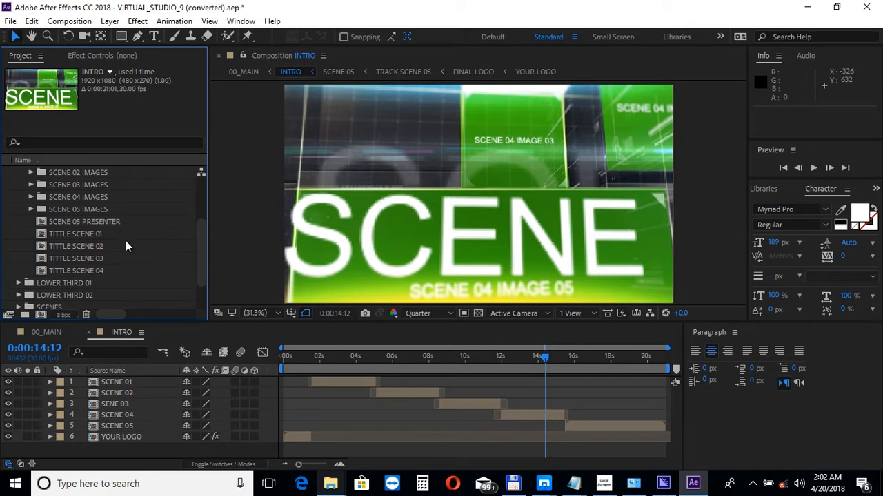
mouse_move(136, 258)
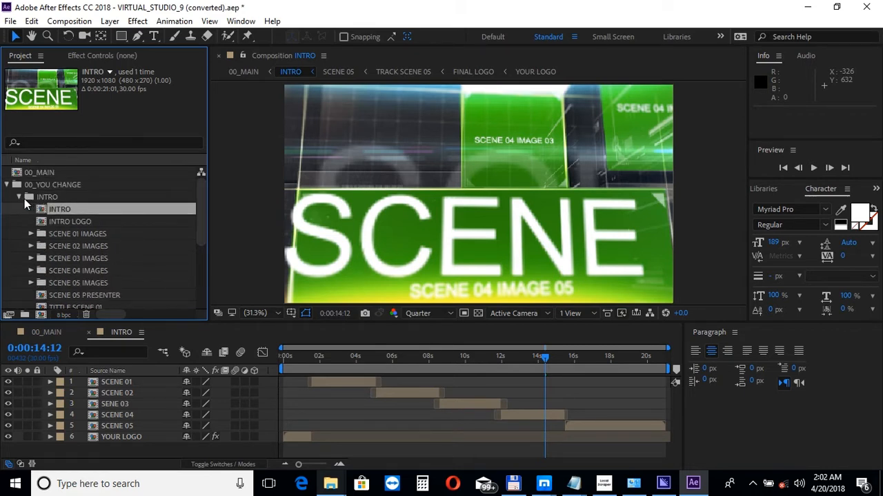
left_click(6, 184)
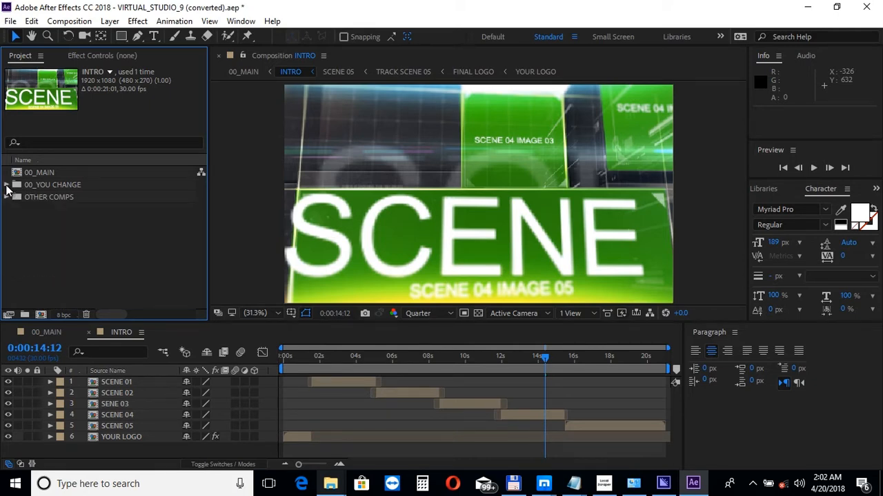
Import all files from the Virtual Studio 9 Demo folder via File > Import
left_click(11, 21)
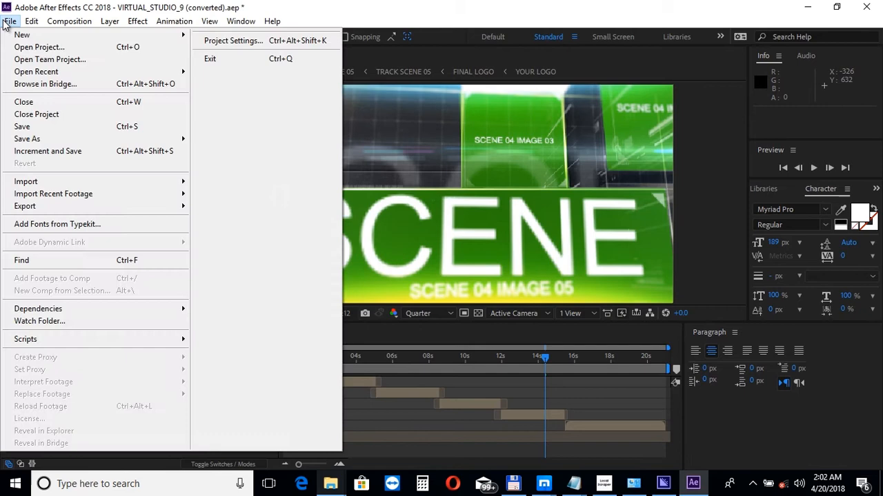
mouse_move(25, 182)
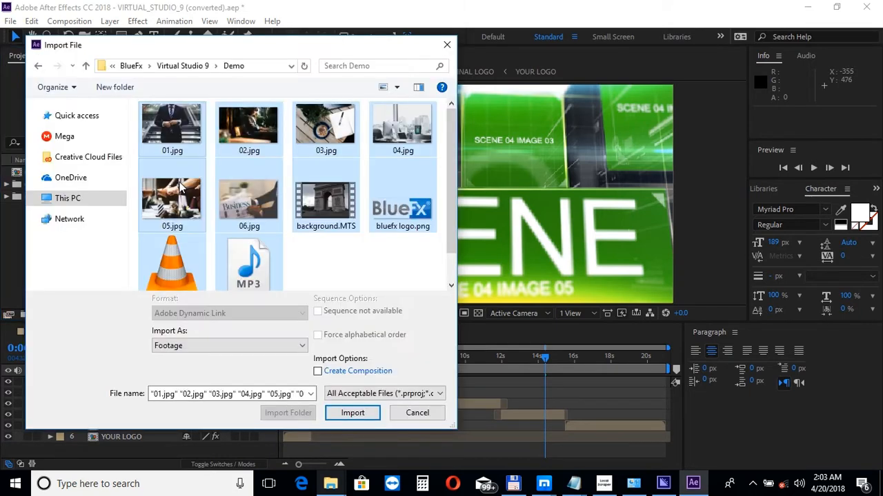
mouse_move(172, 197)
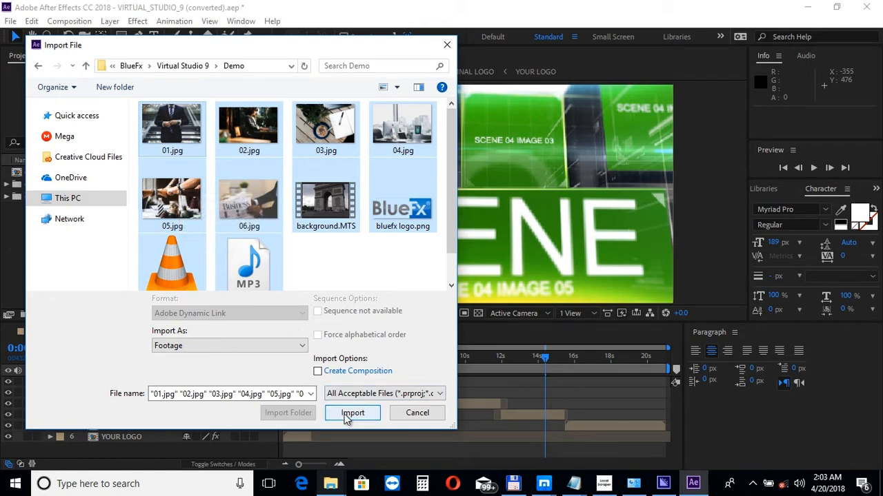
left_click(352, 412)
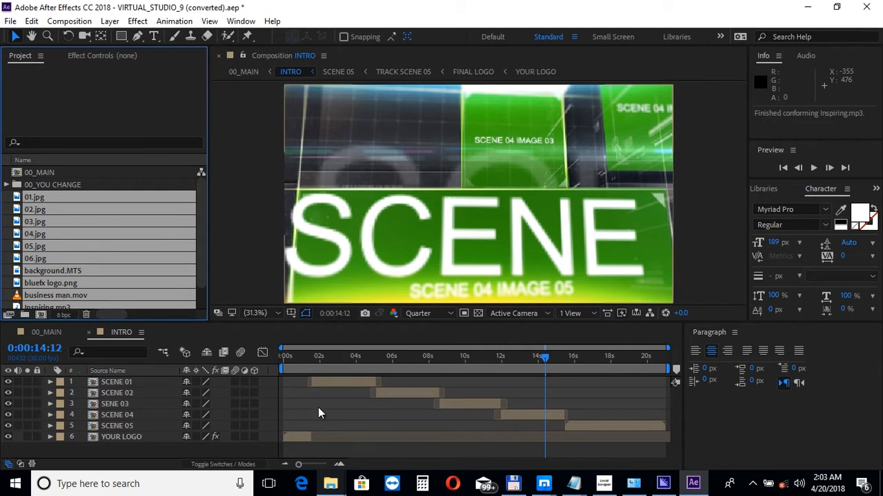
Expand 00_YOU CHANGE > INTRO > SCENE 01 IMAGES and open all six SCENE 01 IMAGE comps
left_click(53, 184)
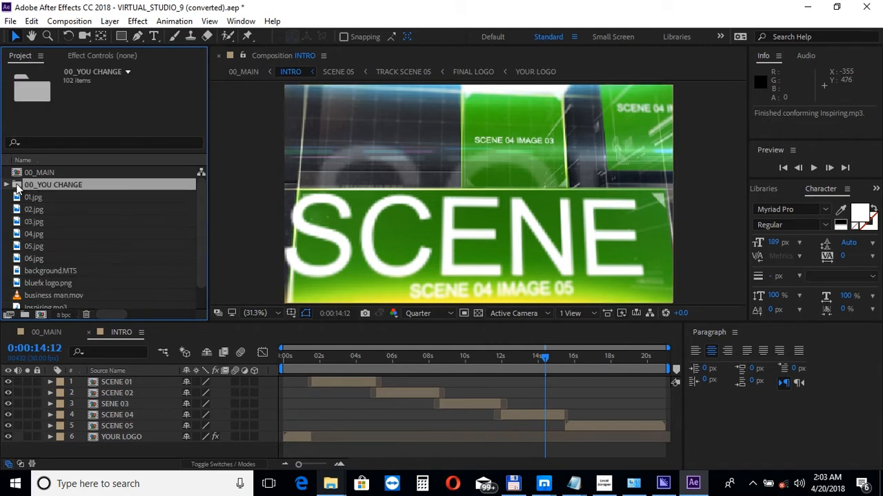
left_click(6, 184)
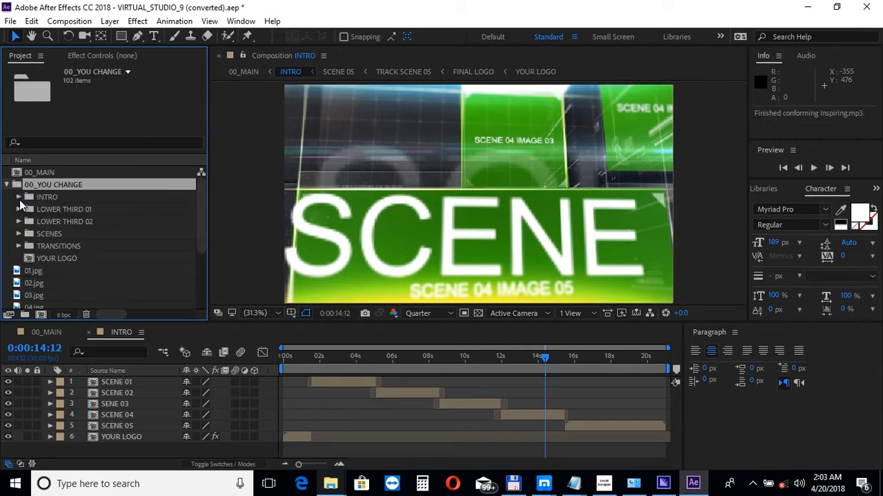
left_click(18, 184)
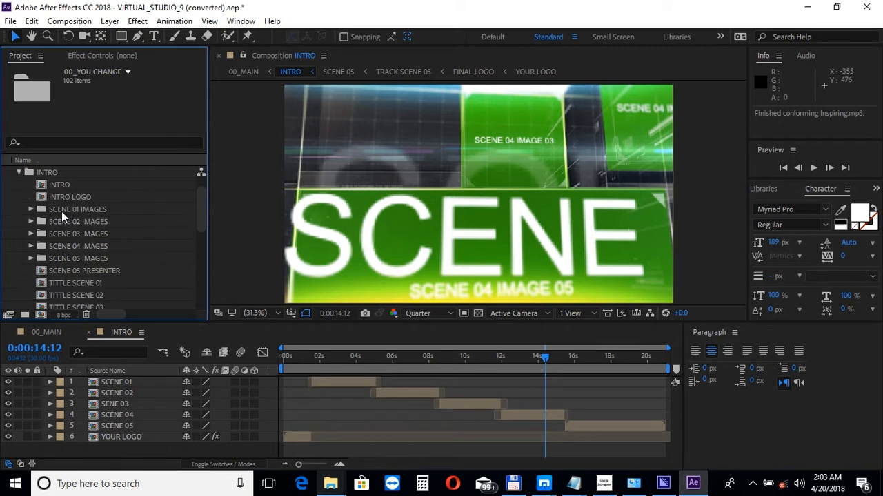
left_click(31, 209)
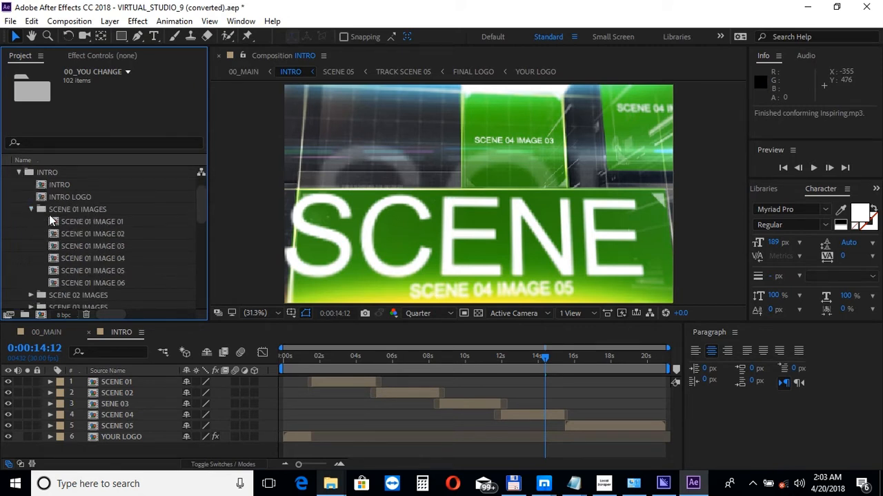
left_click(93, 221)
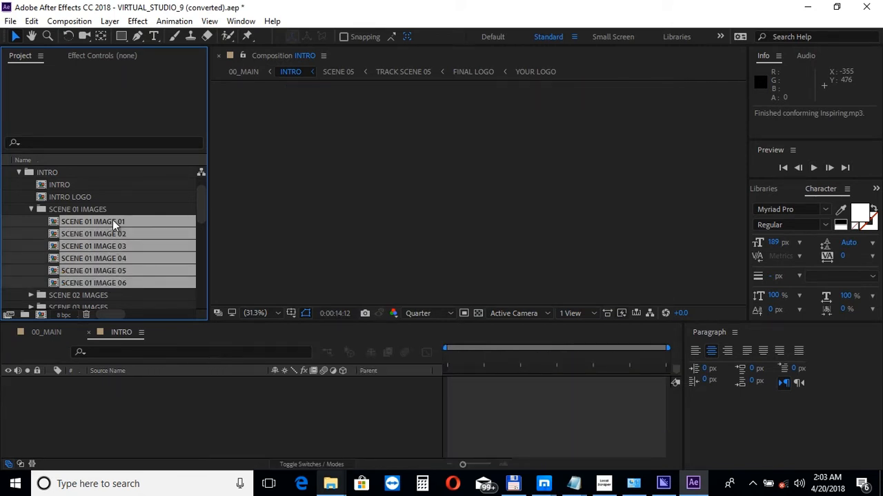
double_click(93, 282)
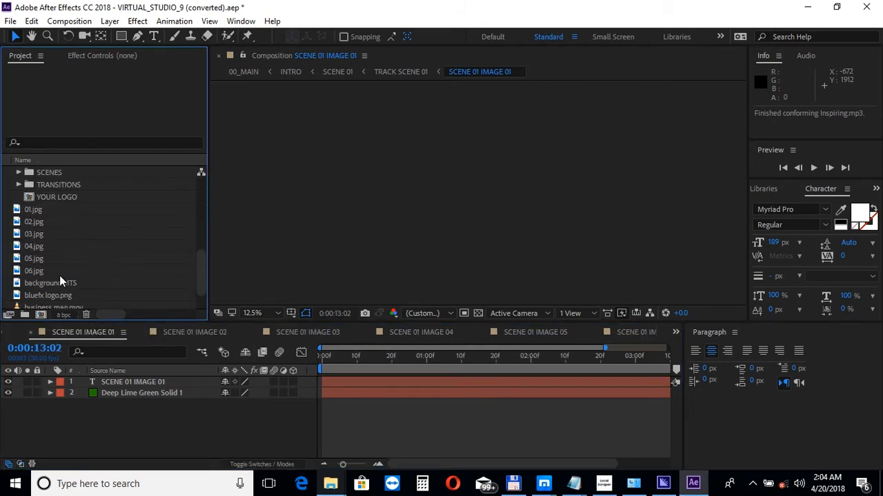
Add 01.jpg to SCENE 01 IMAGE 01 at 50% scale and move to IMAGE 02
left_click(34, 209)
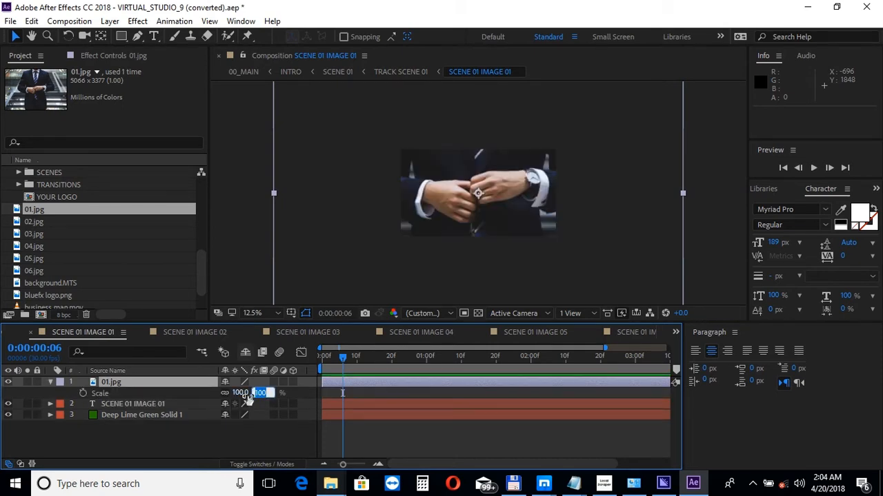
type("500")
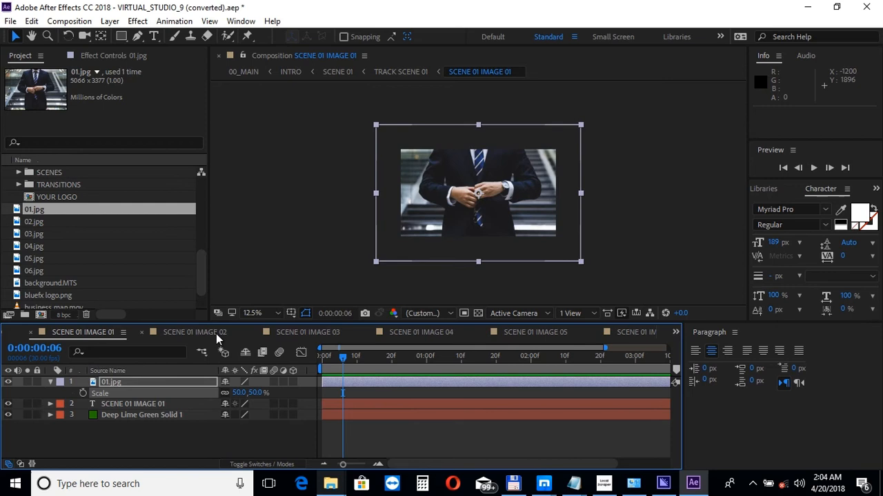
left_click(195, 331)
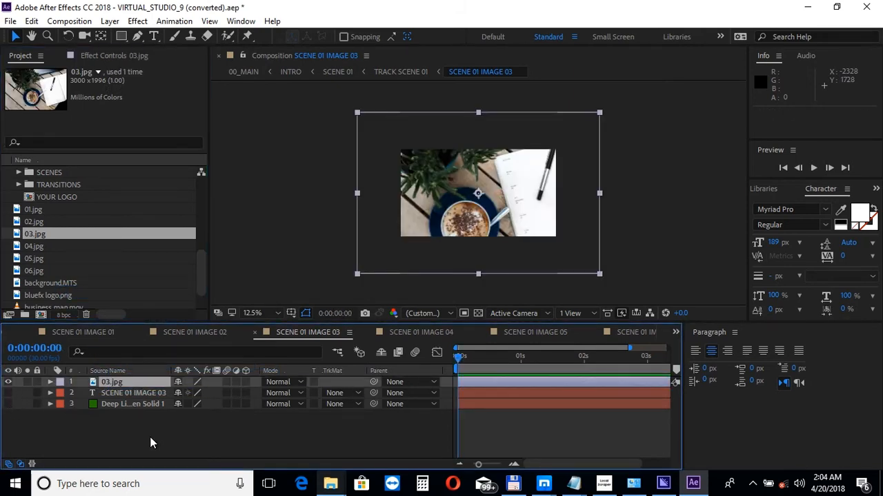
mouse_move(397, 348)
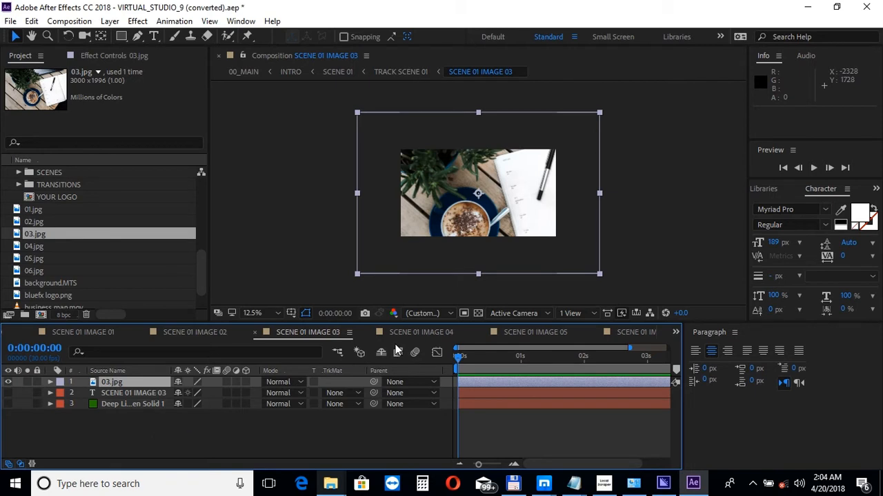
Add 04.jpg to SCENE 01 IMAGE 04 and 05.jpg to IMAGE 05, both at 50% scale
left_click(421, 332)
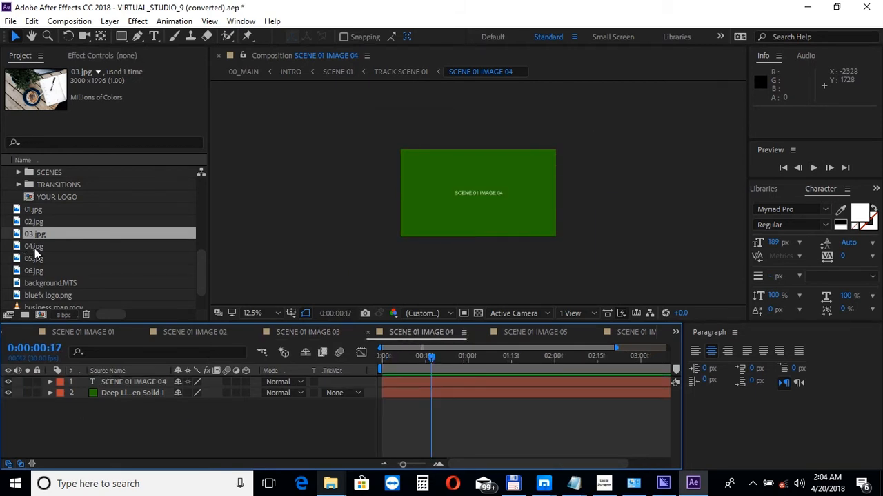
left_click(34, 246)
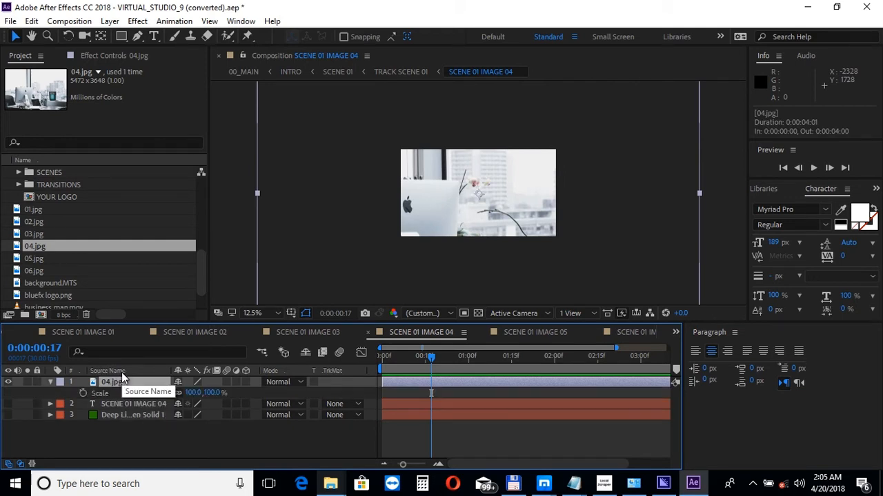
left_click(216, 392)
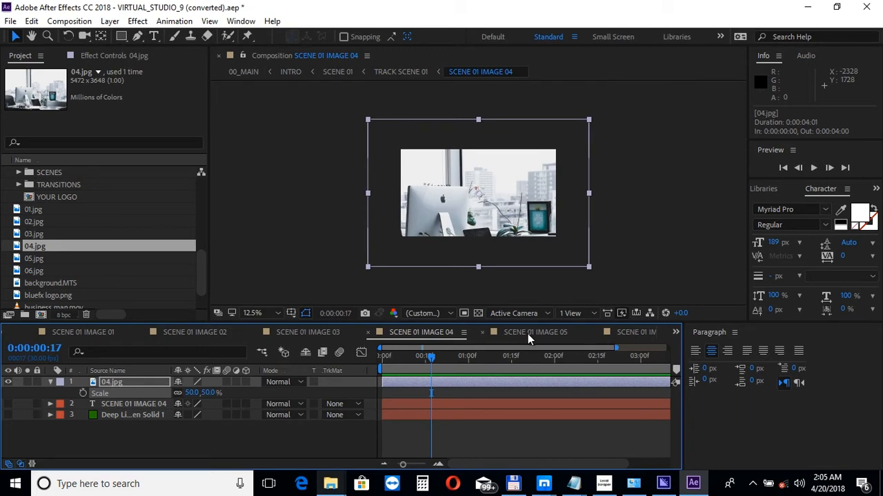
left_click(536, 332)
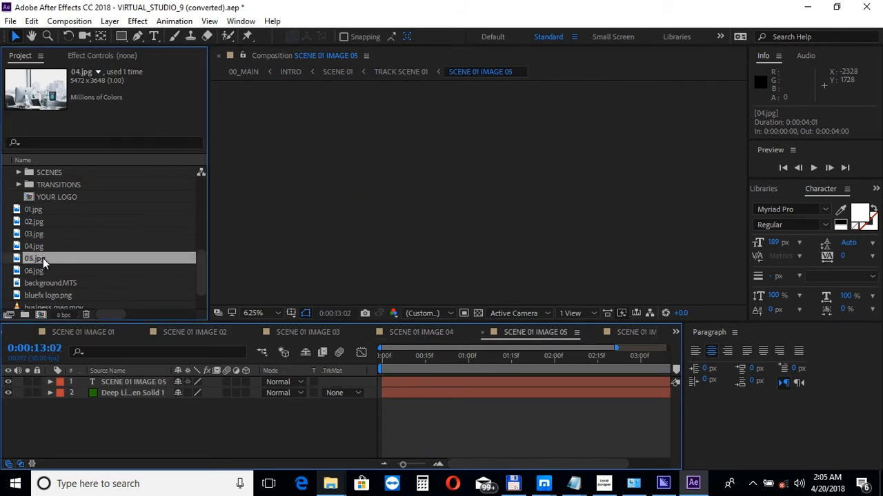
left_click(34, 258)
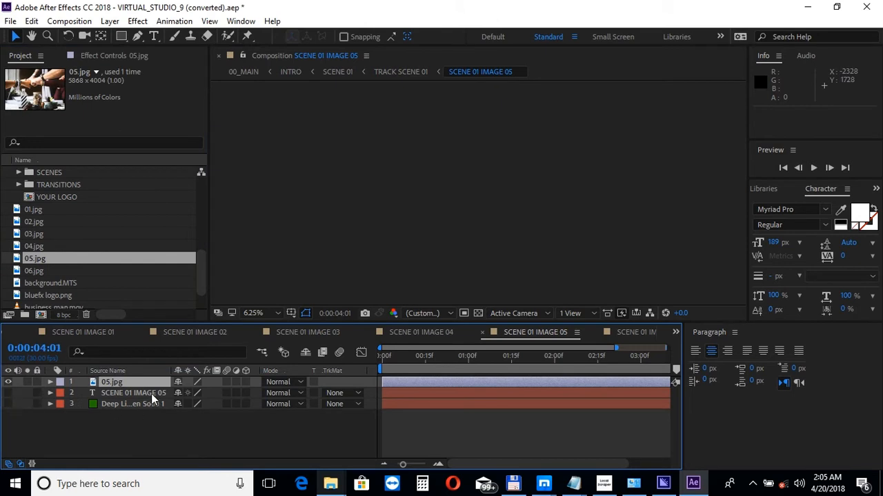
left_click(50, 382)
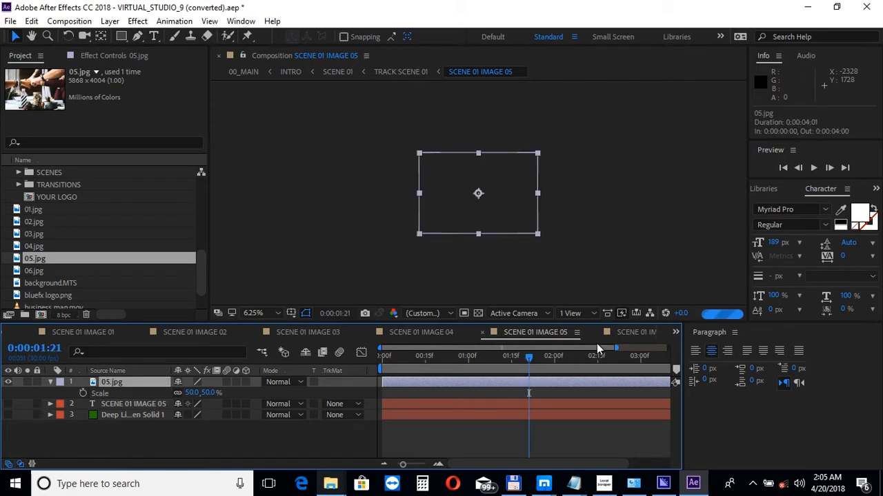
mouse_move(440, 361)
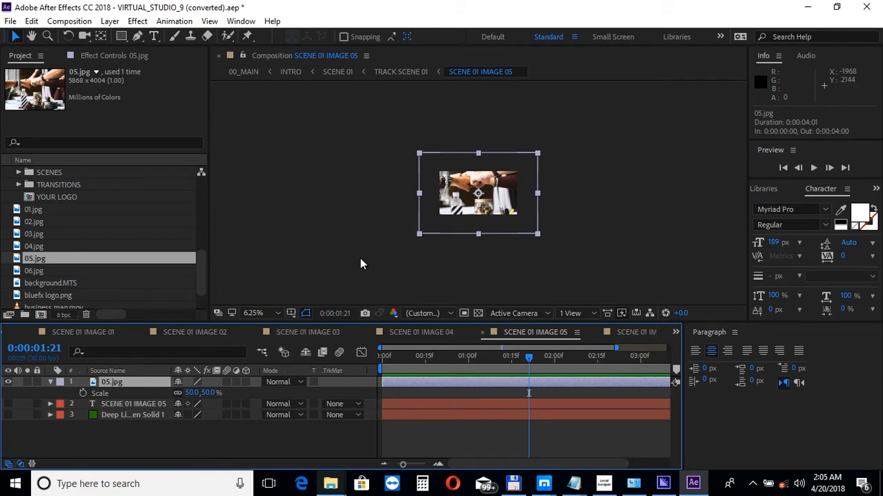
Enlarge the viewer zoom, set preview resolution to Full, and open SCENE 01 IMAGE 06
left_click(253, 313)
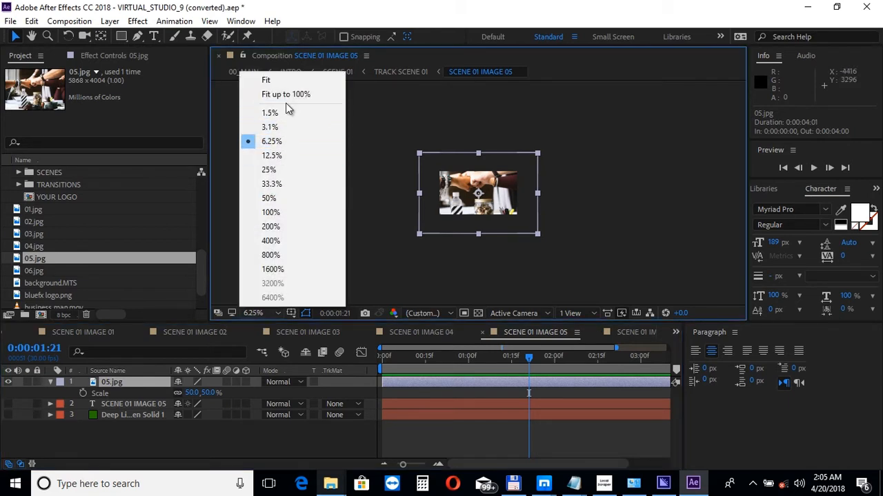
left_click(266, 80)
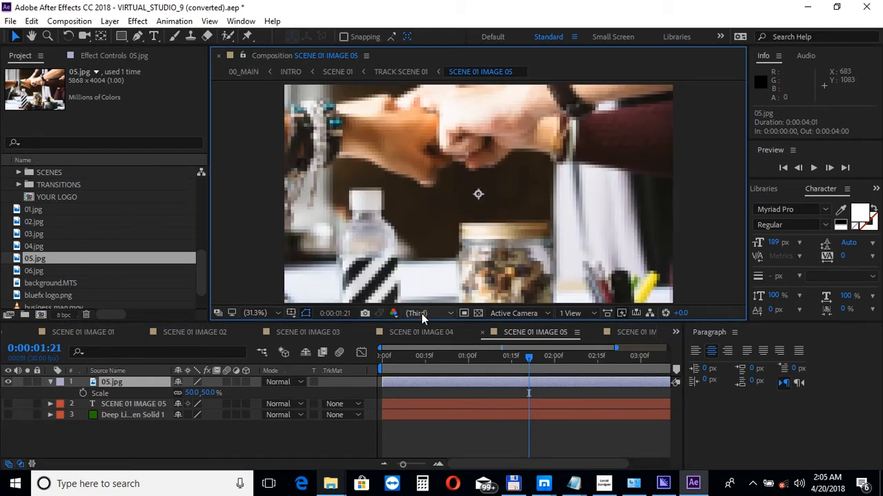
left_click(428, 313)
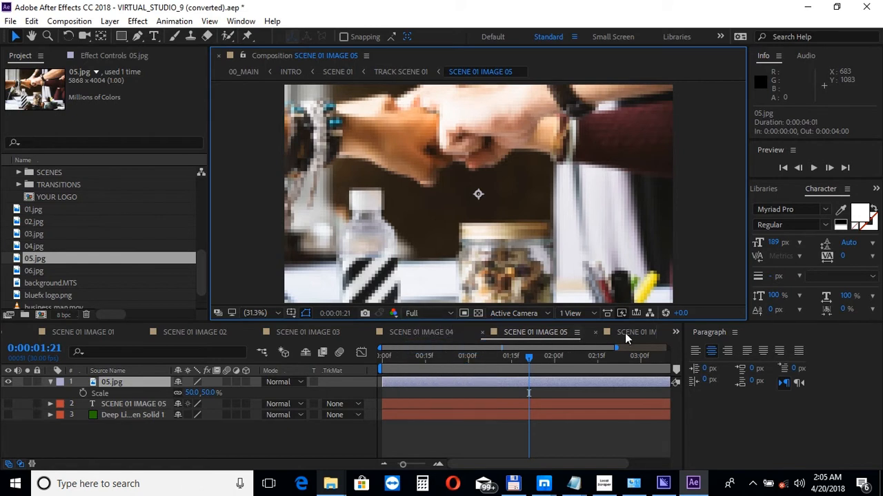
left_click(636, 332)
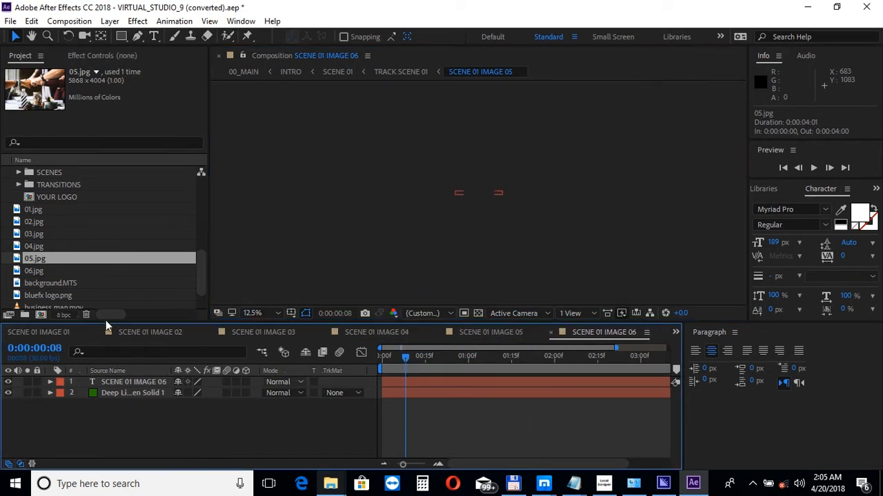
Place 06.jpg in SCENE 01 IMAGE 06 and hide its placeholder text layer
left_click(35, 270)
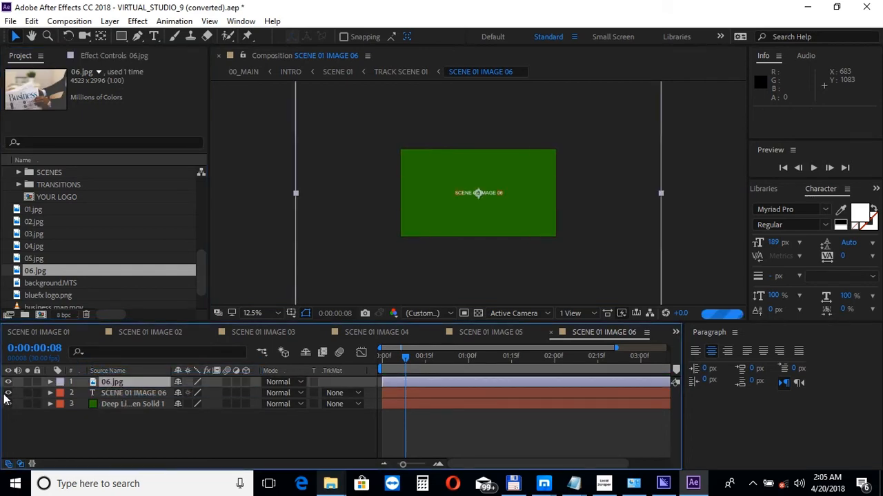
left_click(7, 381)
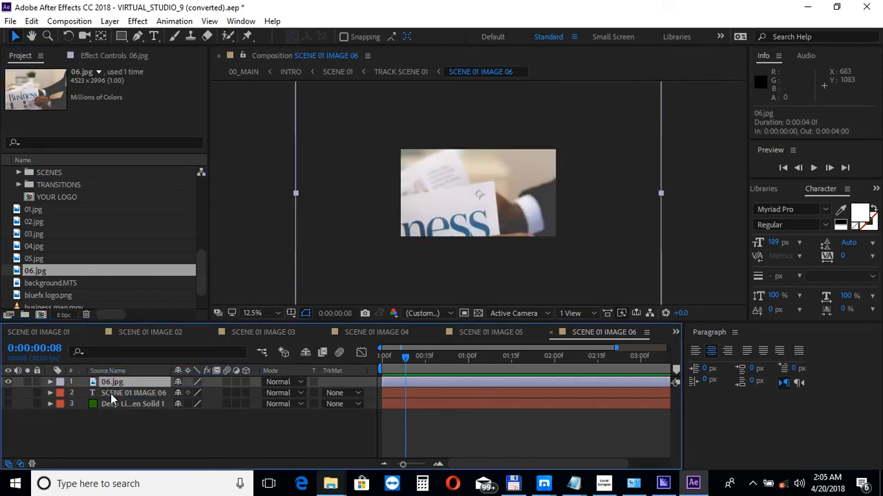
left_click(50, 382)
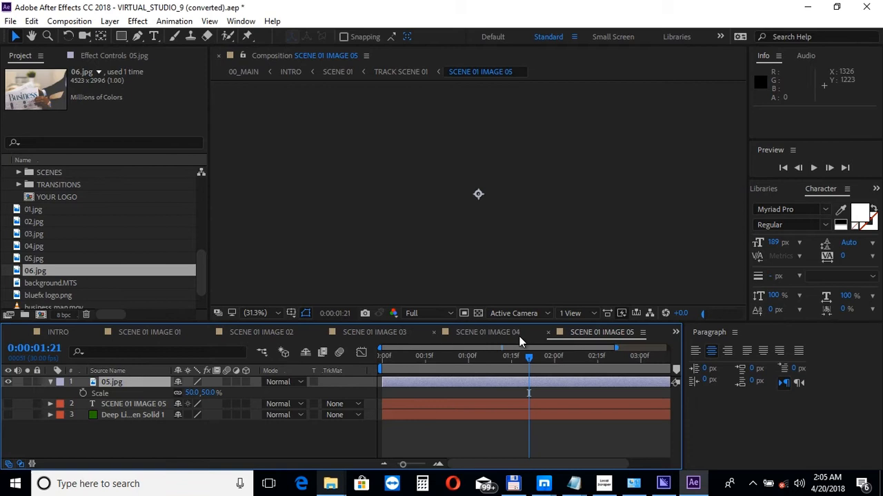
Close the IMAGE 05, 04 and 03 timelines and open TITTLE SCENE 01
left_click(551, 331)
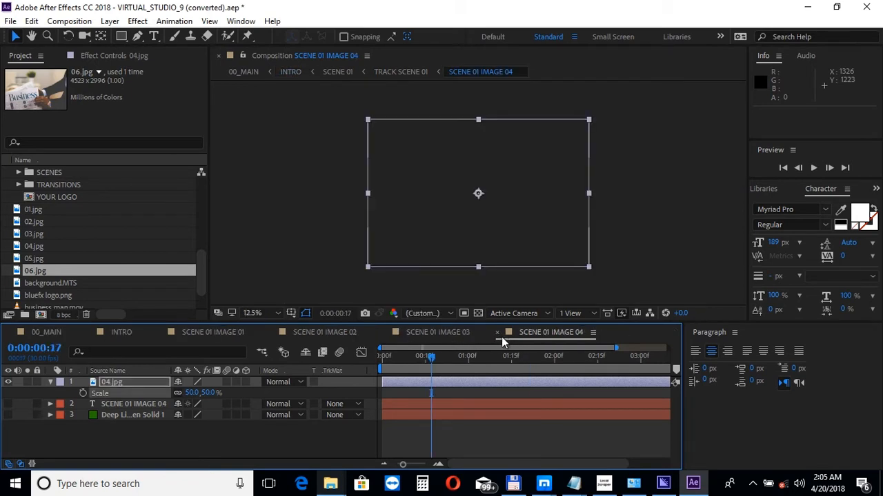
left_click(438, 332)
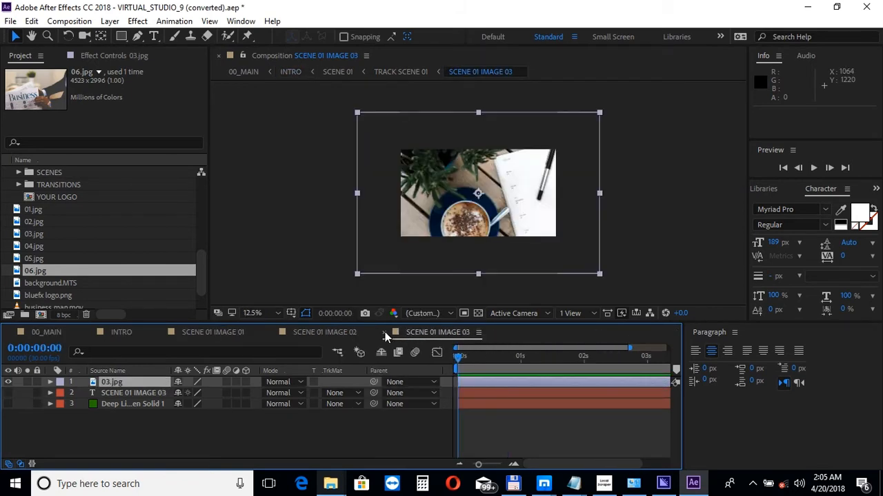
left_click(212, 332)
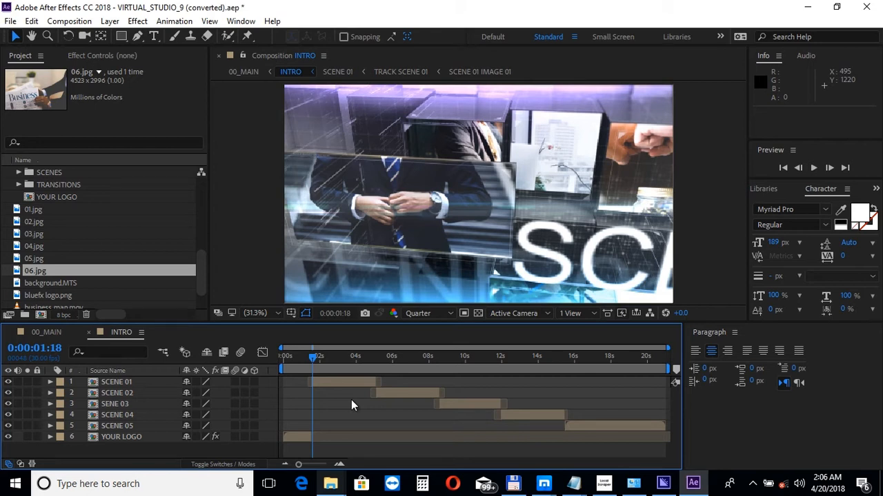
mouse_move(155, 258)
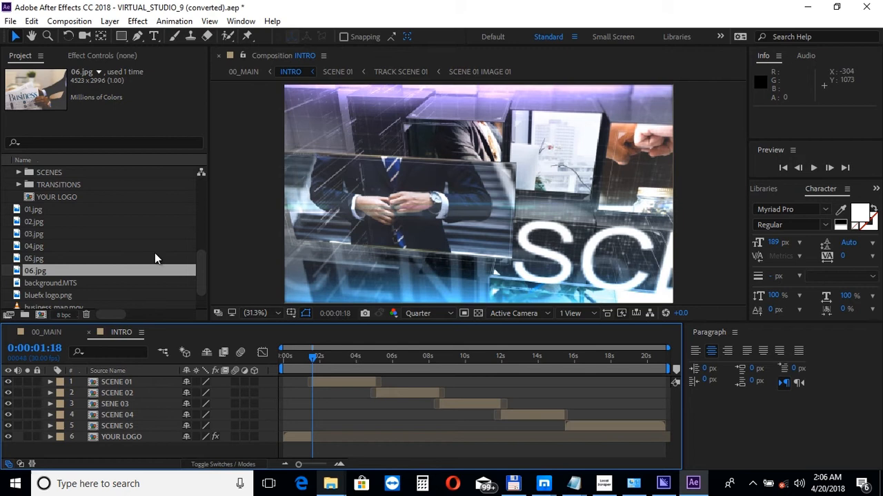
scroll("down", 3)
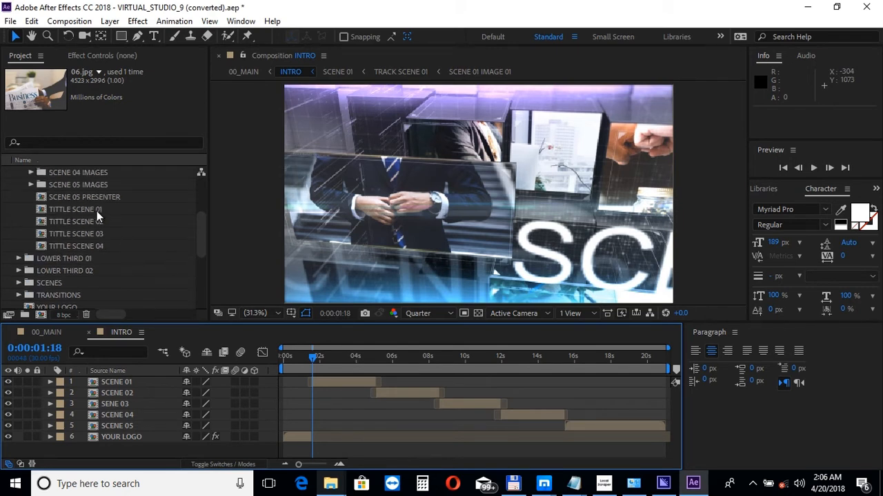
double_click(75, 209)
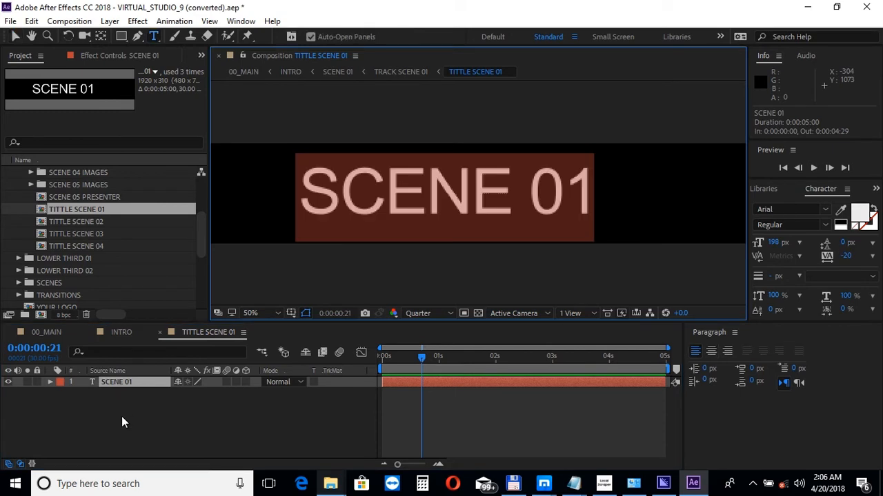
Replace the SCENE 01 title text with 'your title'
type("your title")
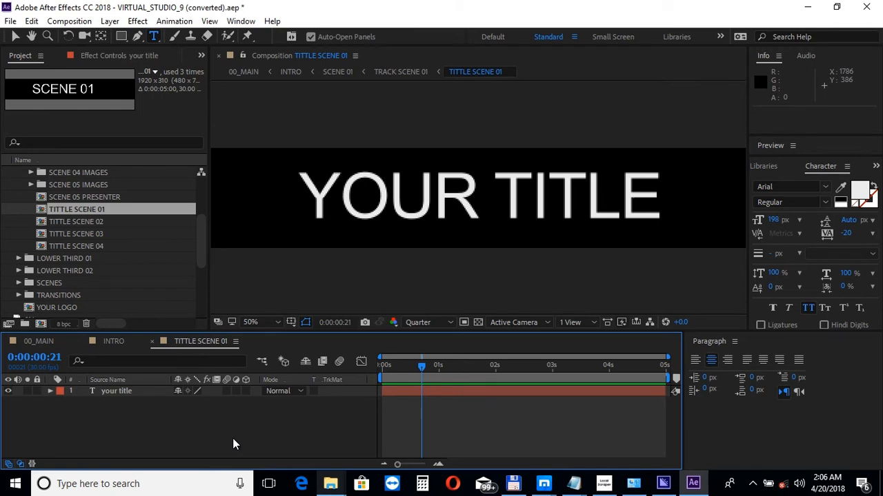
mouse_move(142, 435)
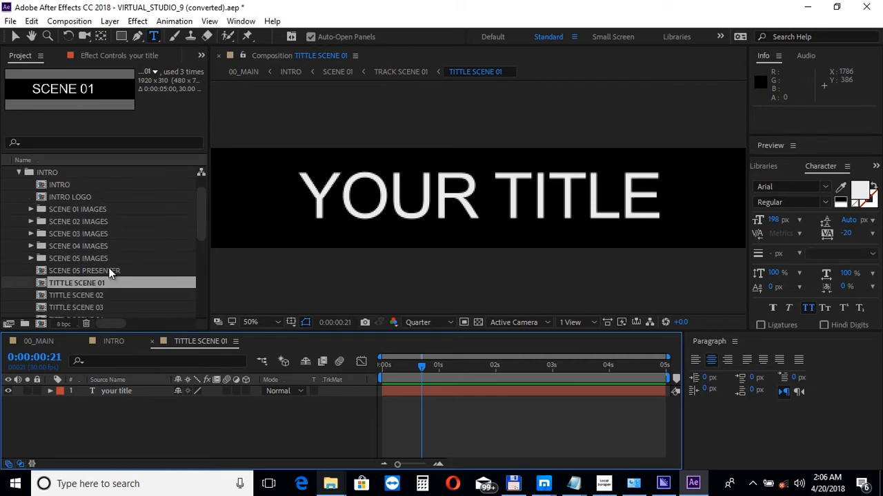
mouse_move(96, 207)
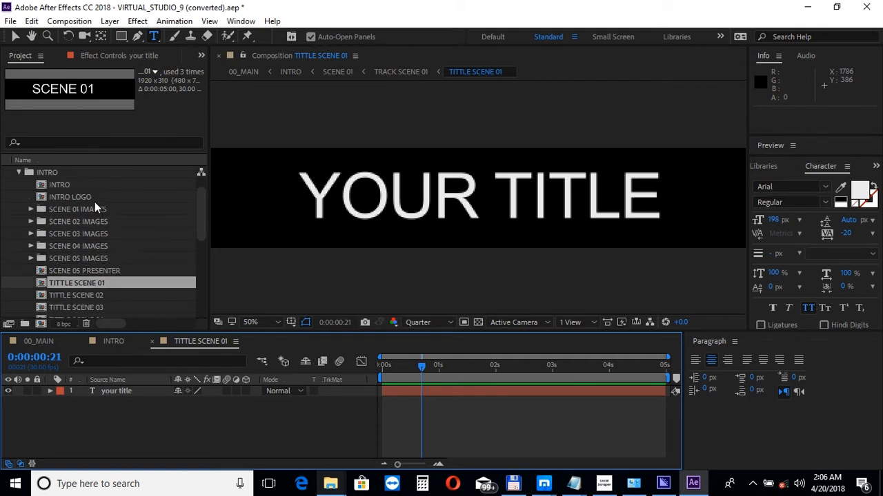
Put bluefx logo.png into the nested YOUR LOGO comp and check it in INTRO LOGO
double_click(69, 197)
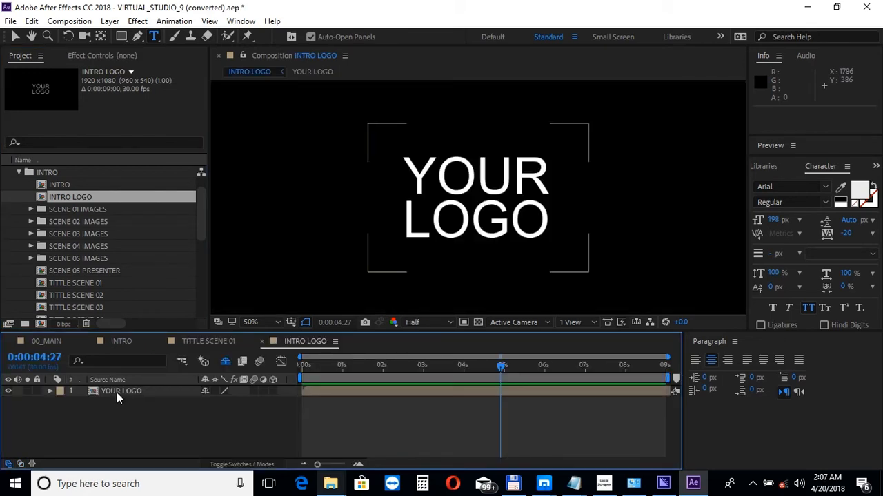
double_click(121, 391)
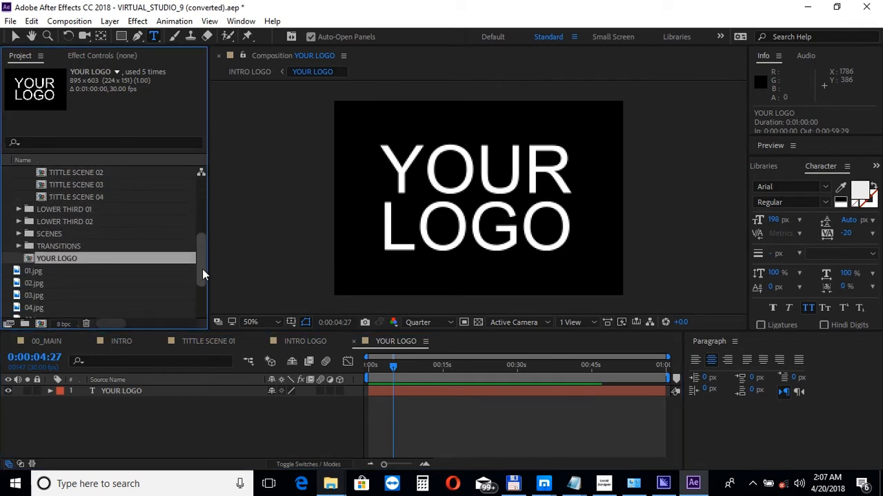
scroll("down", 3)
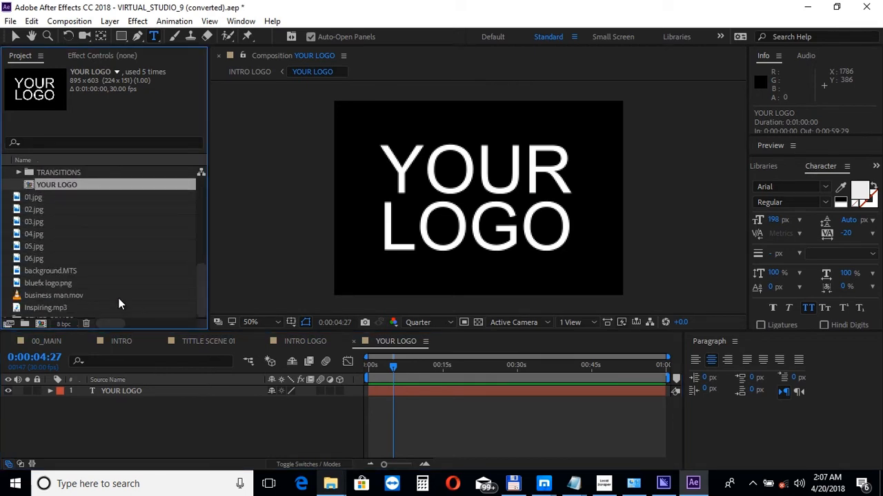
left_click(51, 283)
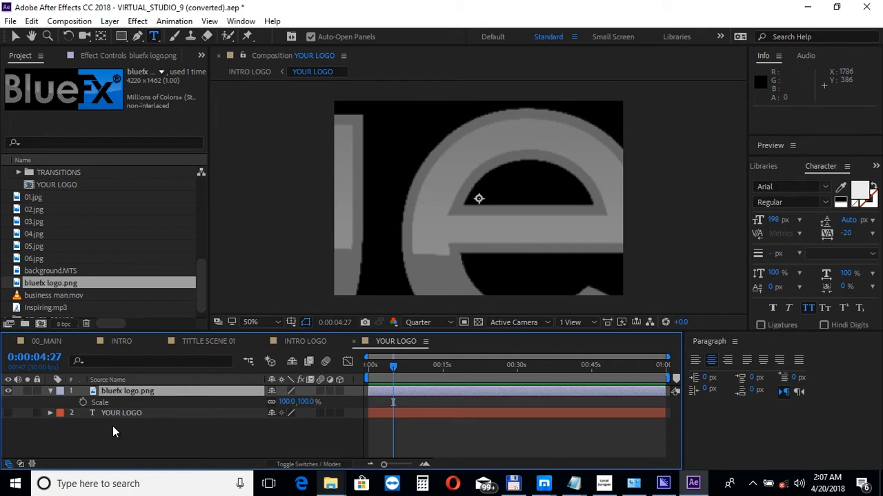
mouse_move(258, 412)
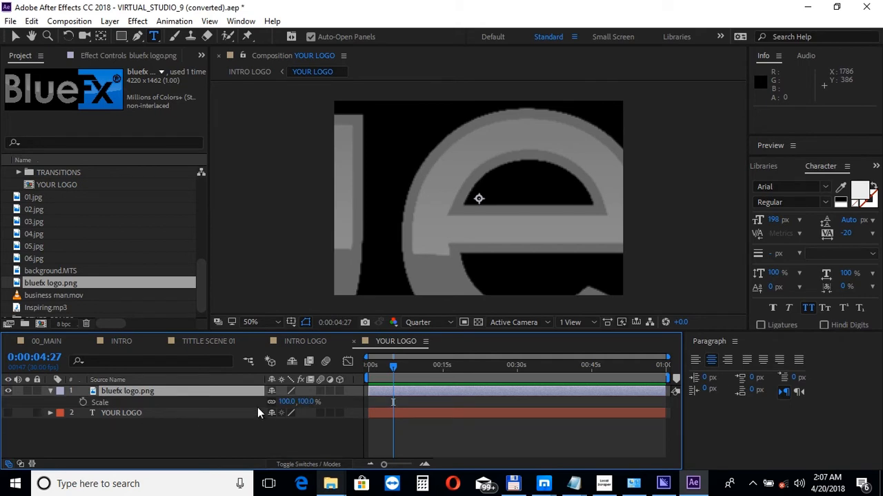
left_click(297, 402)
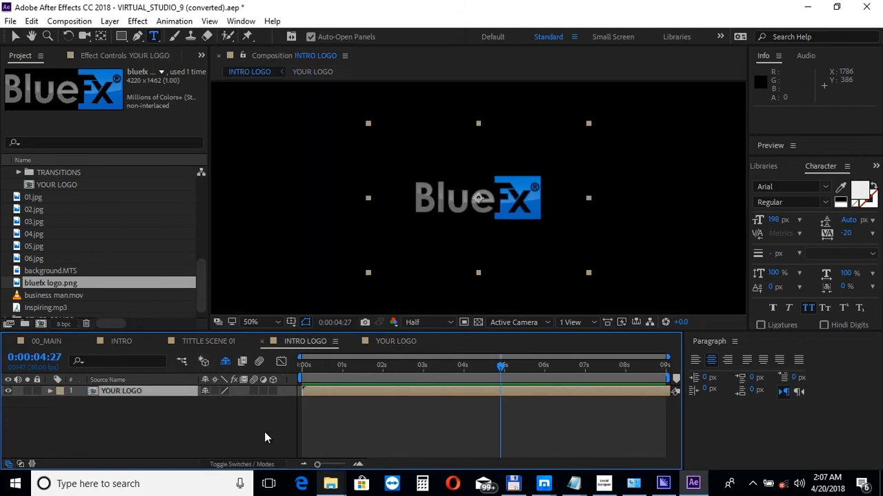
Look over TITTLE SCENE 01, then preview INTRO through to its BlueFx logo scene
left_click(206, 341)
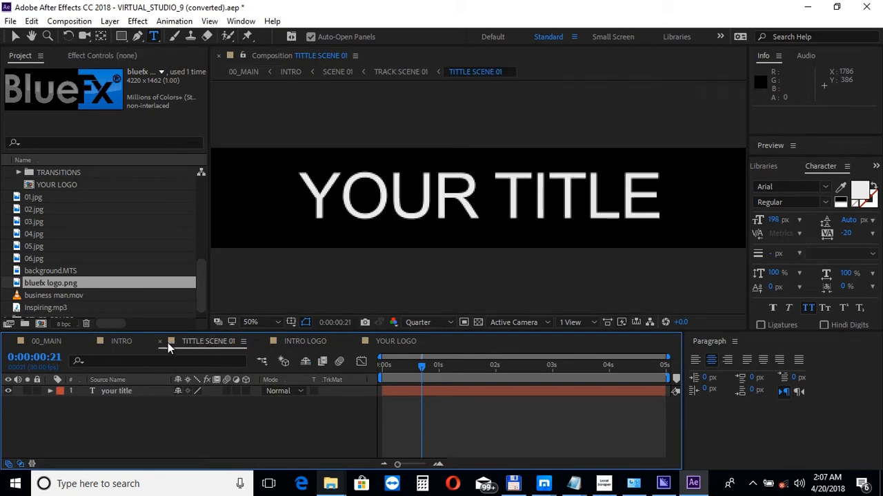
left_click(121, 341)
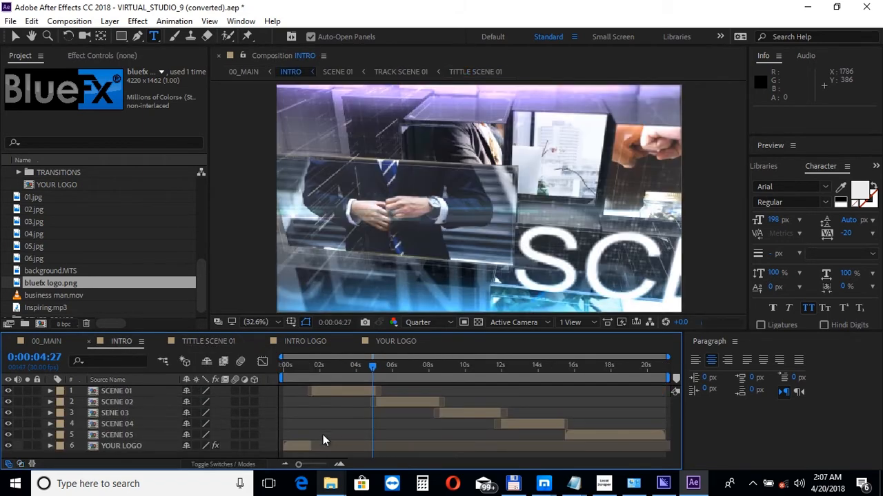
left_click(652, 365)
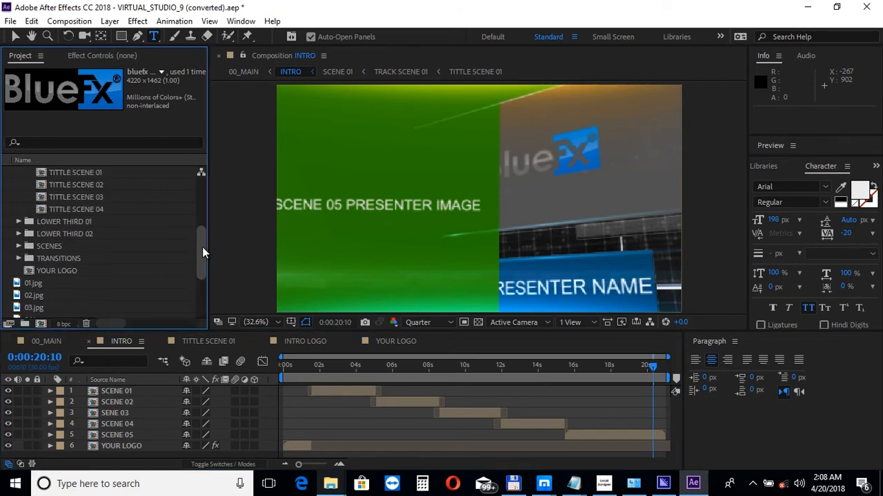
left_click(19, 197)
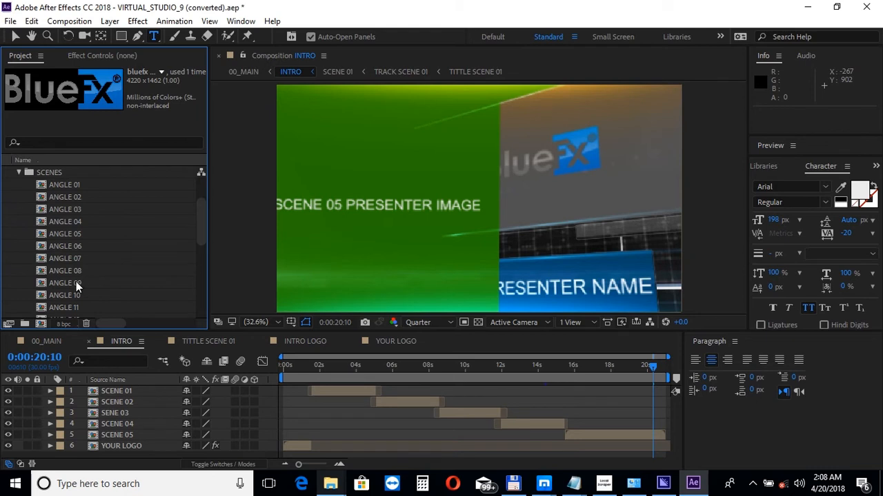
Open ANGLE 09, close the unneeded comp tabs, and set magnification to Fit up to 100%
double_click(64, 283)
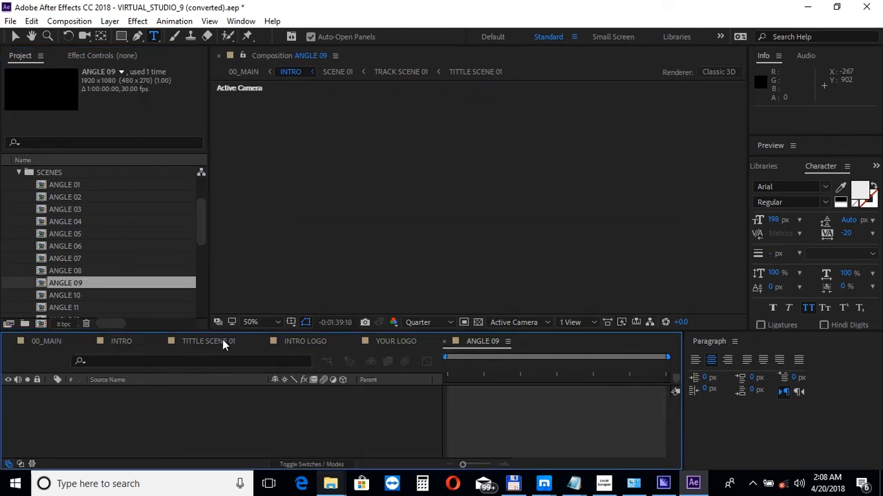
left_click(208, 340)
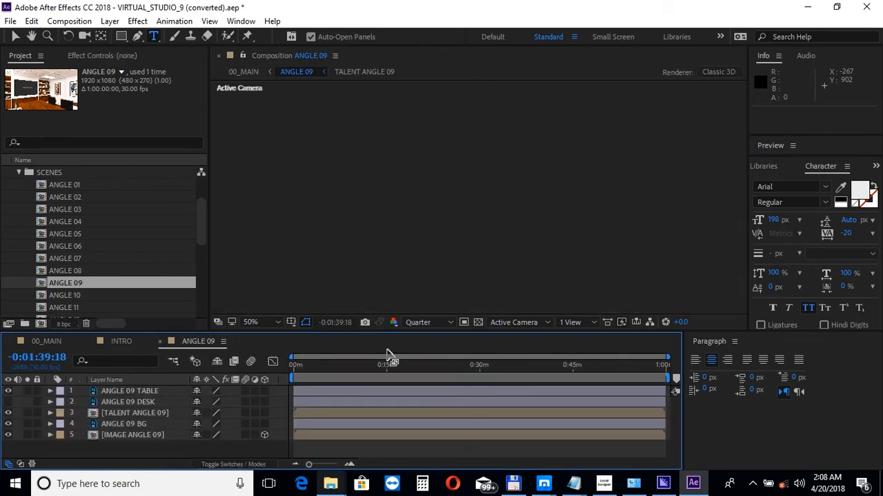
mouse_move(386, 365)
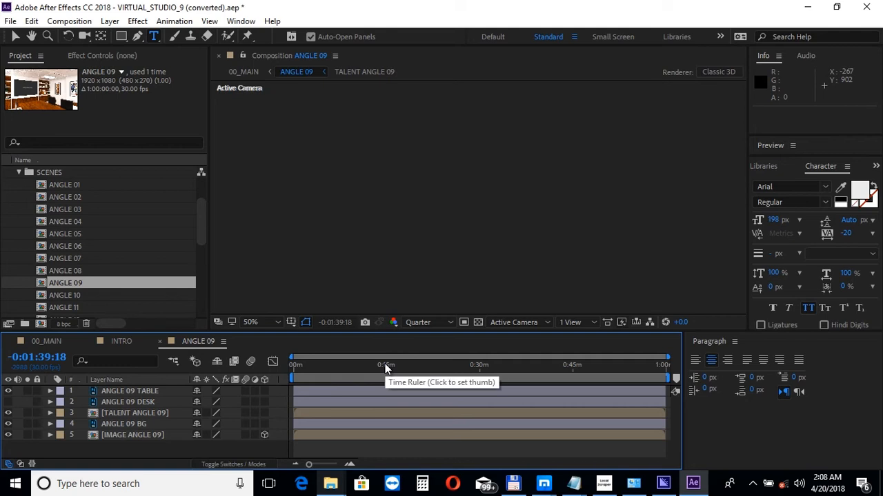
mouse_move(383, 375)
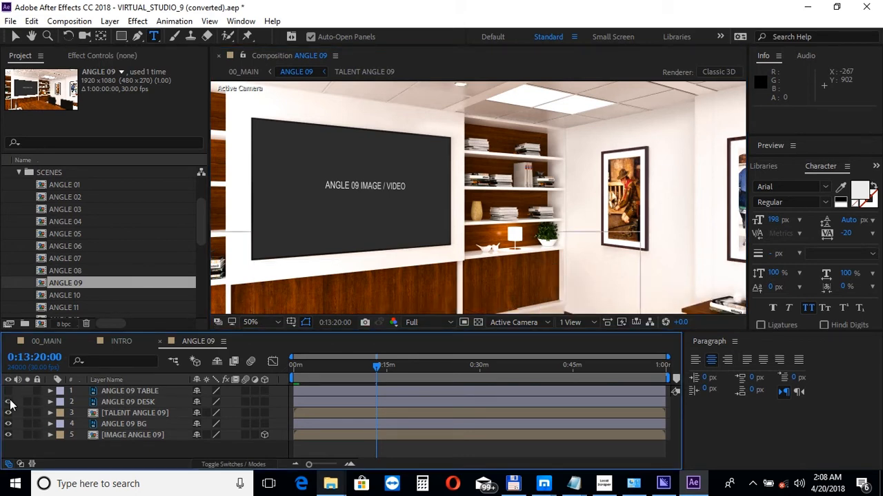
left_click(250, 322)
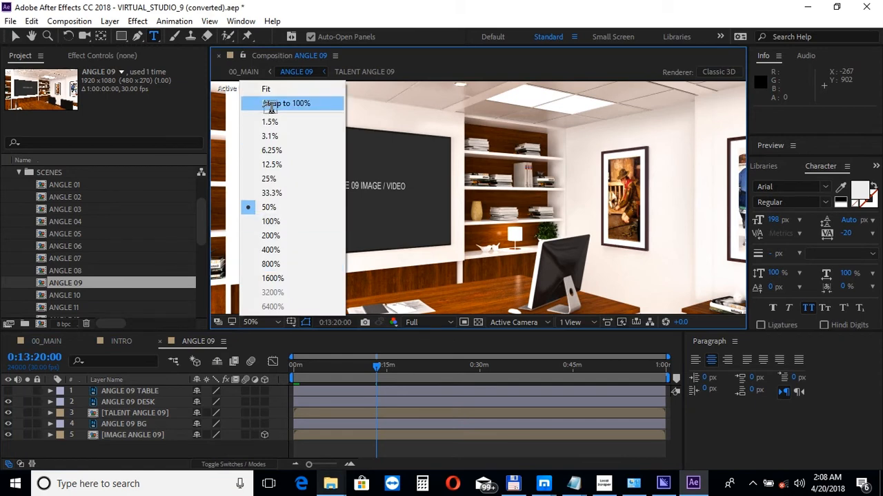
left_click(265, 88)
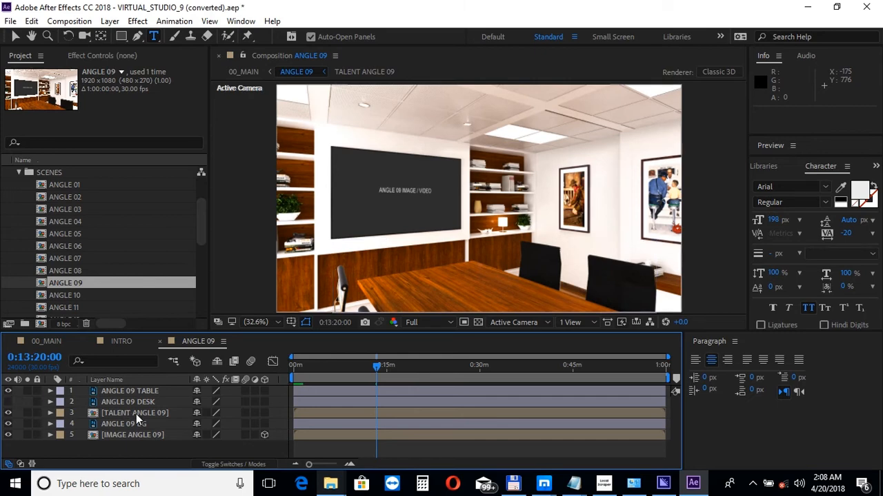
Fit TALENT ANGLE 09 up to 100% and check the 20%-scale presenter in ANGLE 09
double_click(135, 412)
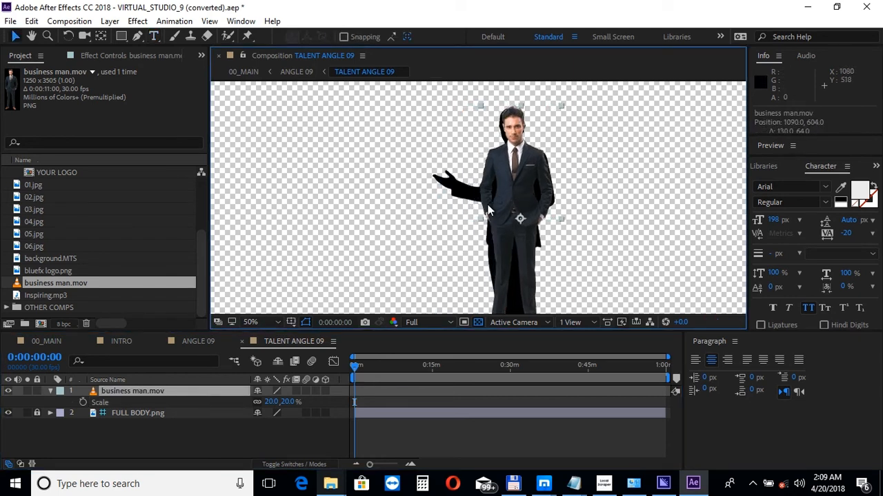
left_click(251, 322)
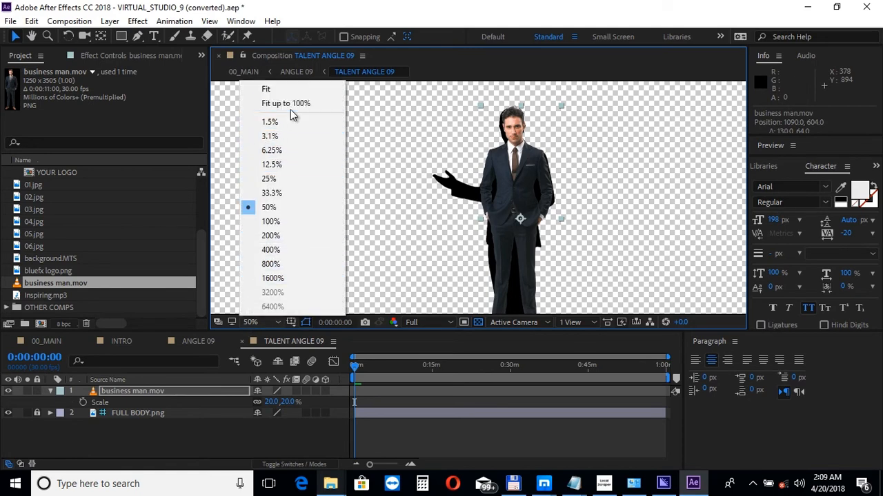
left_click(286, 102)
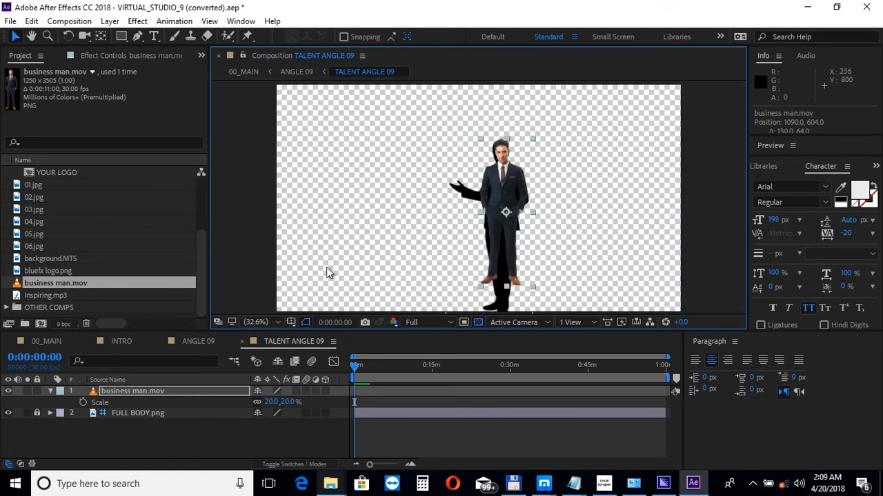
left_click(296, 71)
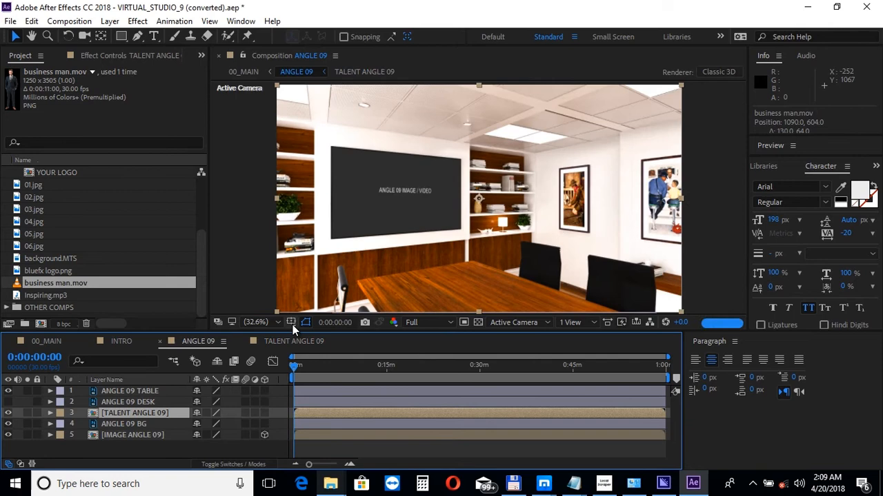
left_click(294, 341)
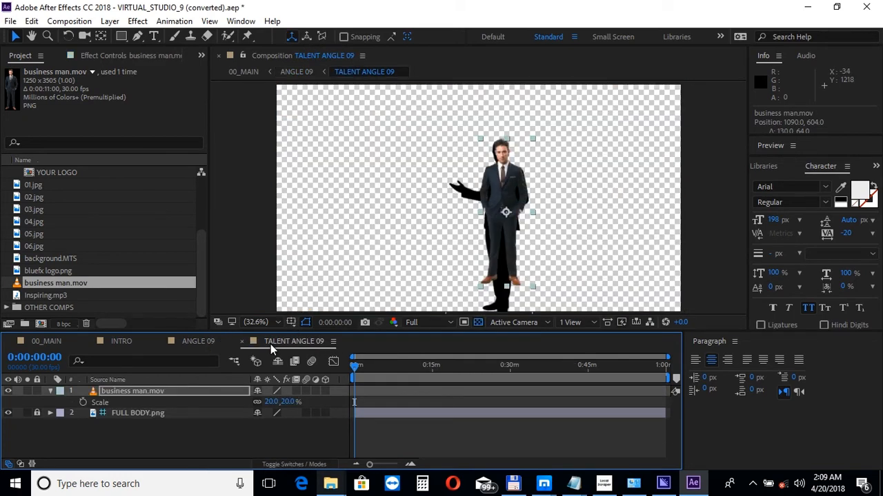
double_click(271, 402)
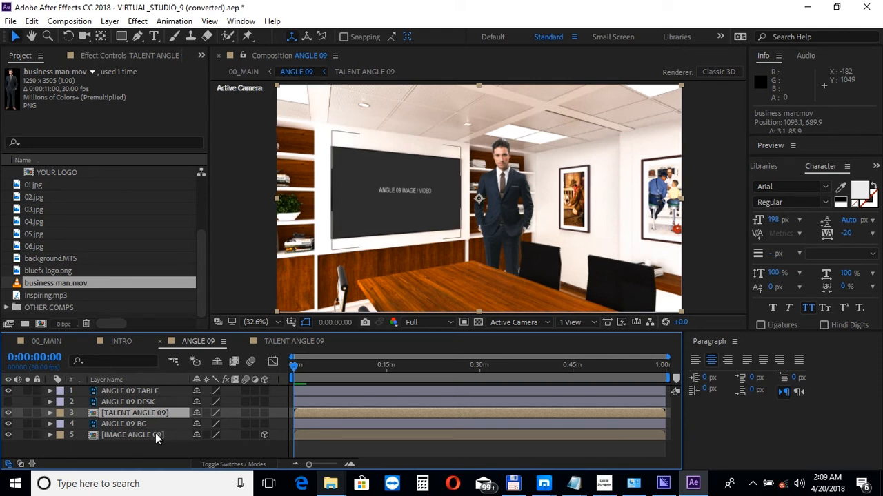
Fill IMAGE ANGLE 09 with background.MTS and fit its view up to 100%
double_click(131, 435)
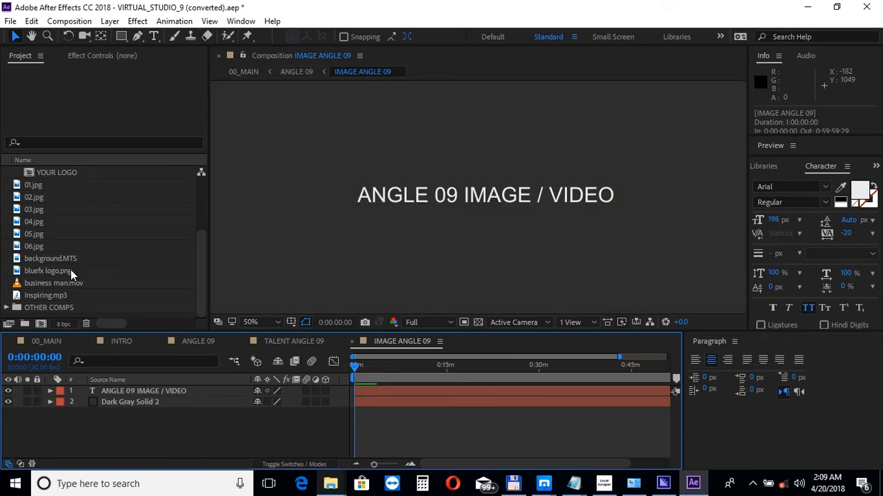
left_click(50, 258)
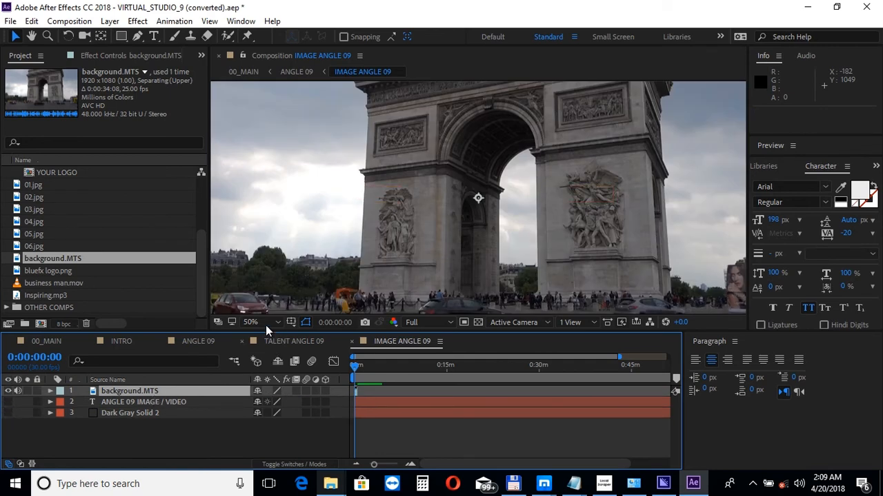
left_click(250, 322)
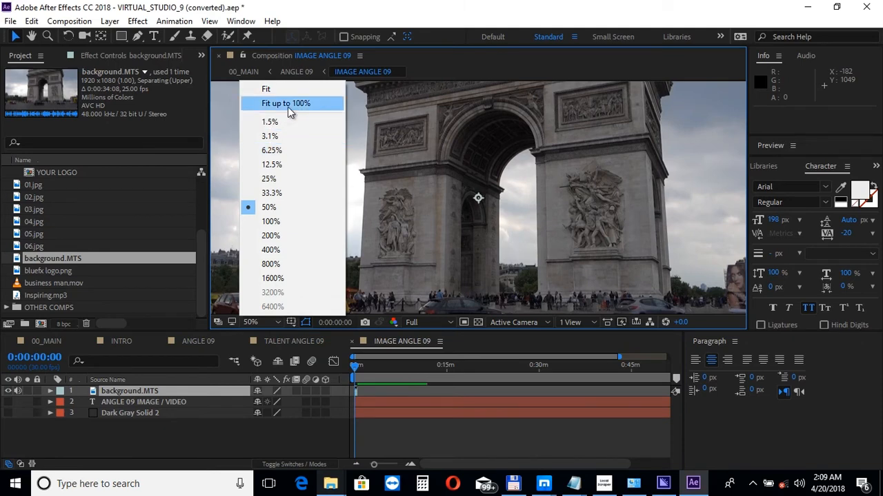
left_click(286, 103)
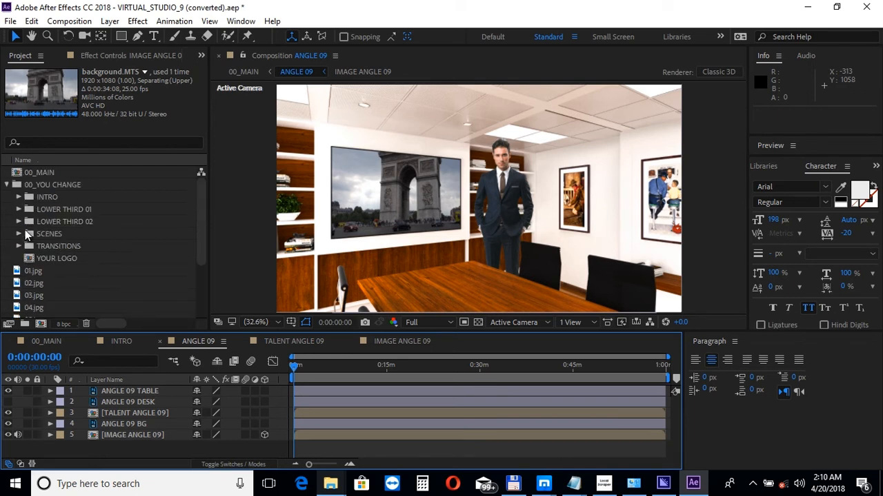
Open the ANGLE 11 composition and fit its whole office frame up to 100%
scroll("down", 3)
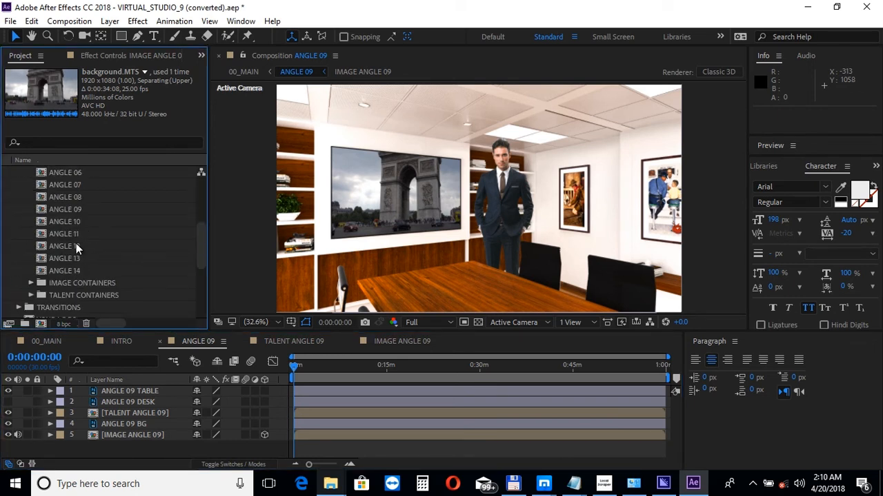
double_click(64, 233)
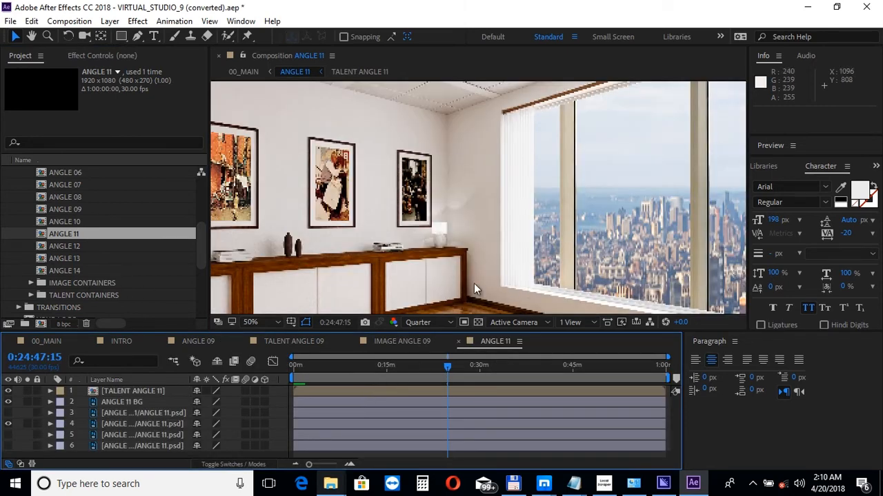
left_click(251, 322)
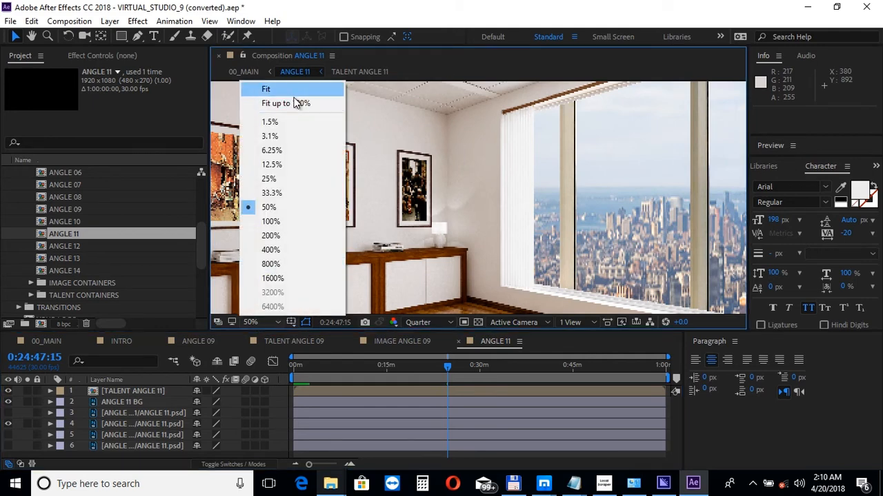
left_click(266, 88)
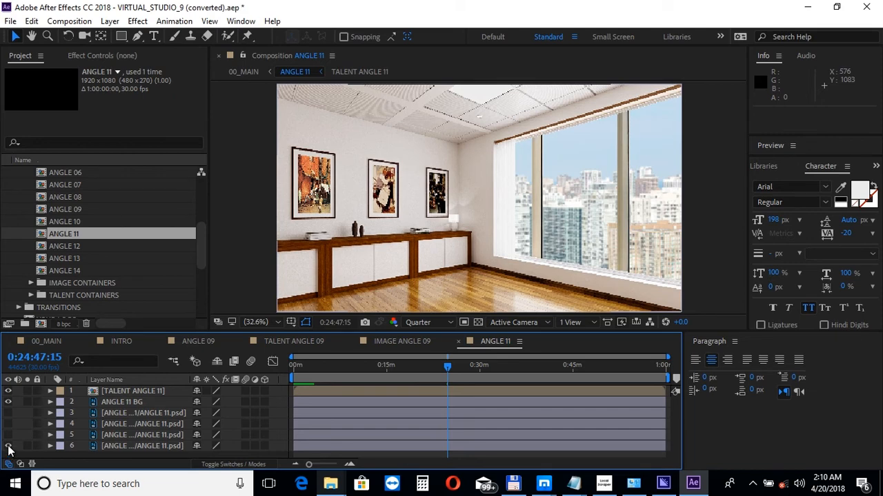
mouse_move(21, 434)
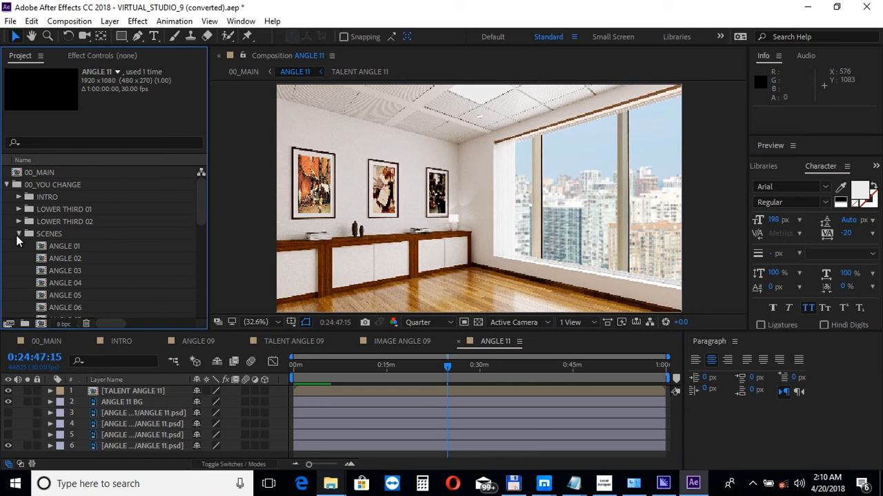
Duplicate the LOWER THIRD 01 comp as LOWER THIRD 03, then open LOWER THIRD 01
left_click(17, 234)
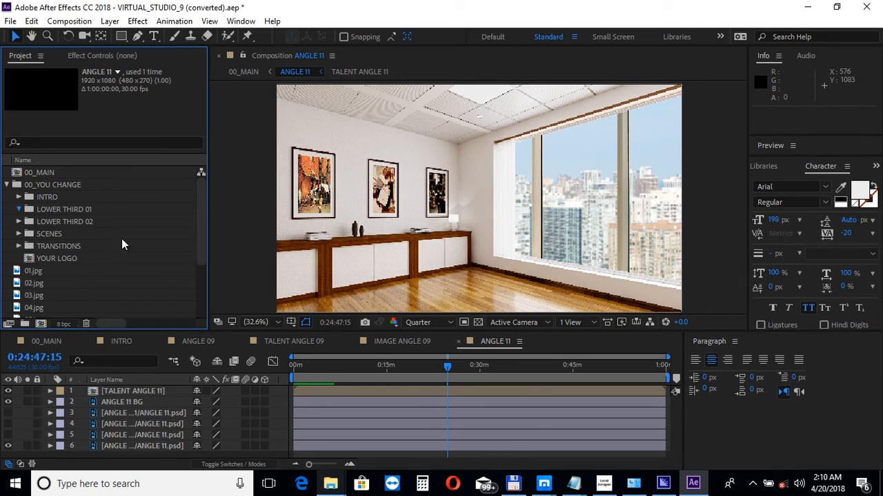
left_click(17, 209)
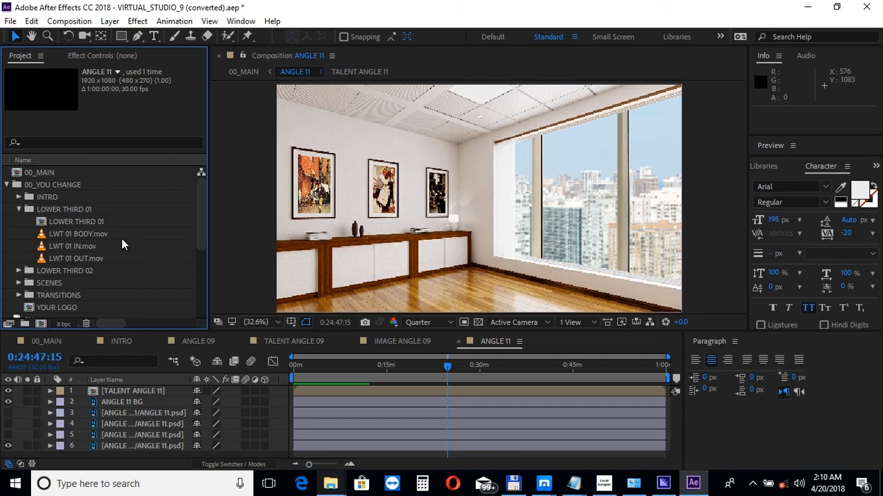
mouse_move(93, 228)
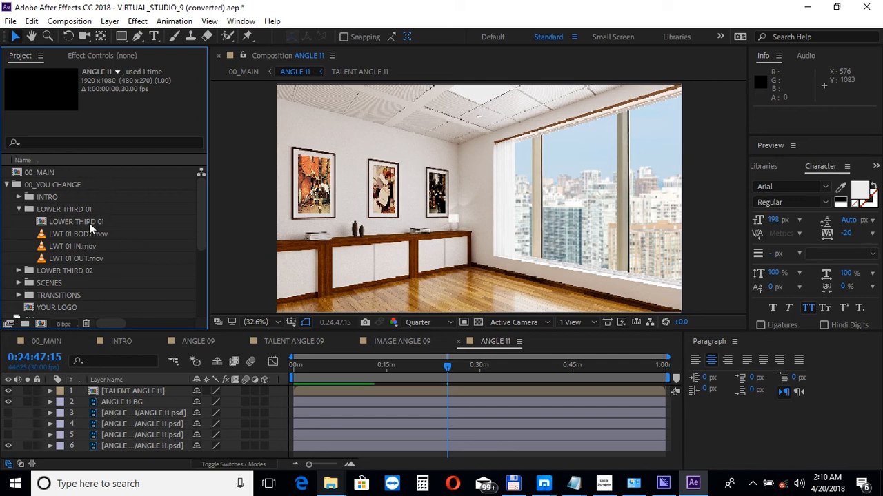
left_click(31, 21)
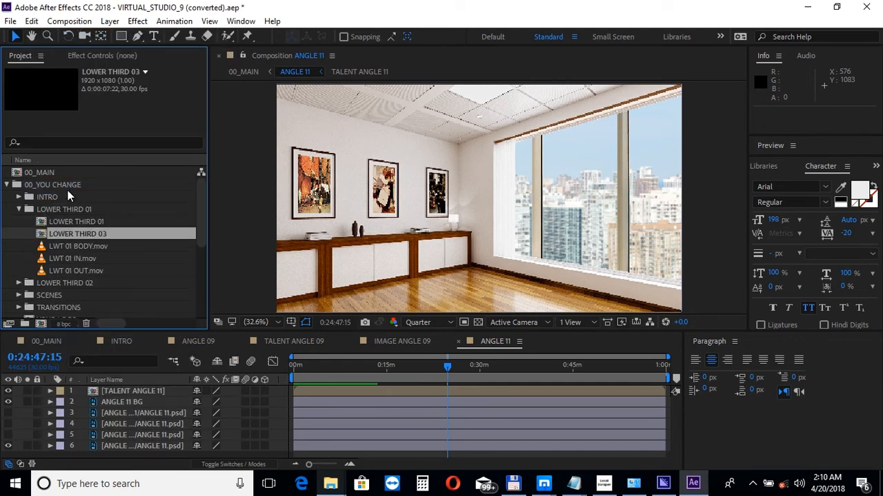
mouse_move(75, 228)
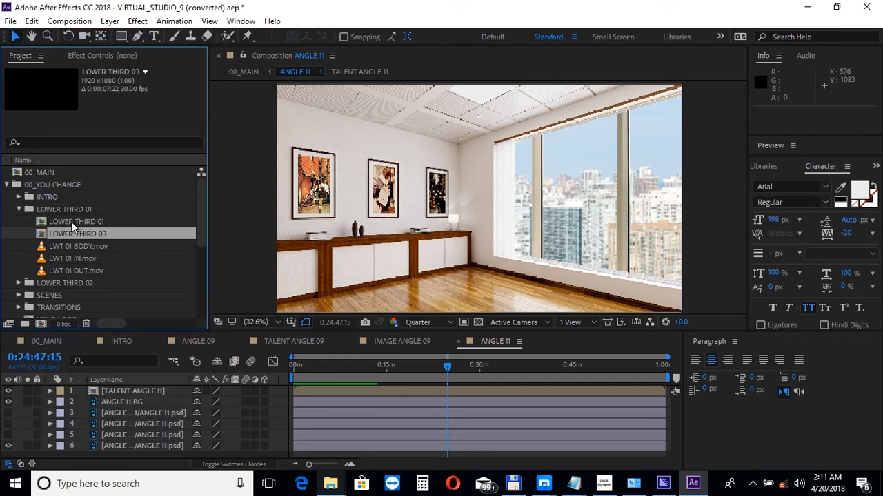
double_click(76, 221)
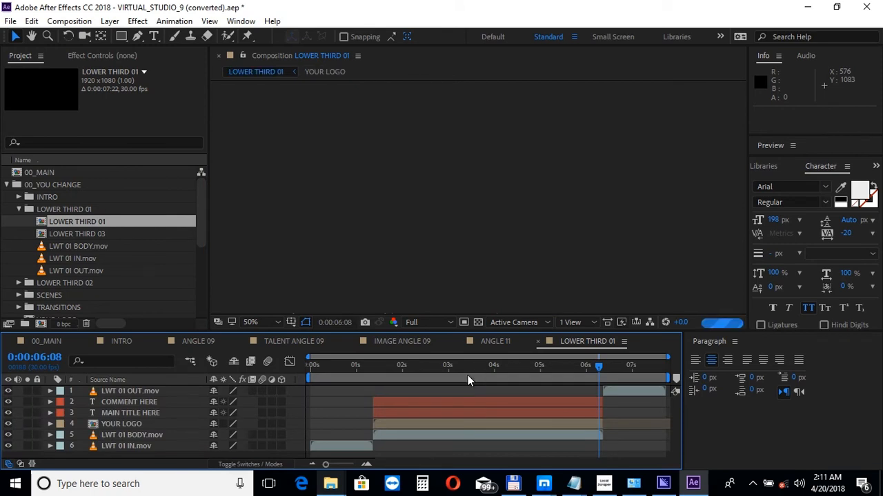
Retitle MAIN TITLE HERE to 'your title' and add LOWER THIRD 01 to 00_MAIN
left_click(440, 364)
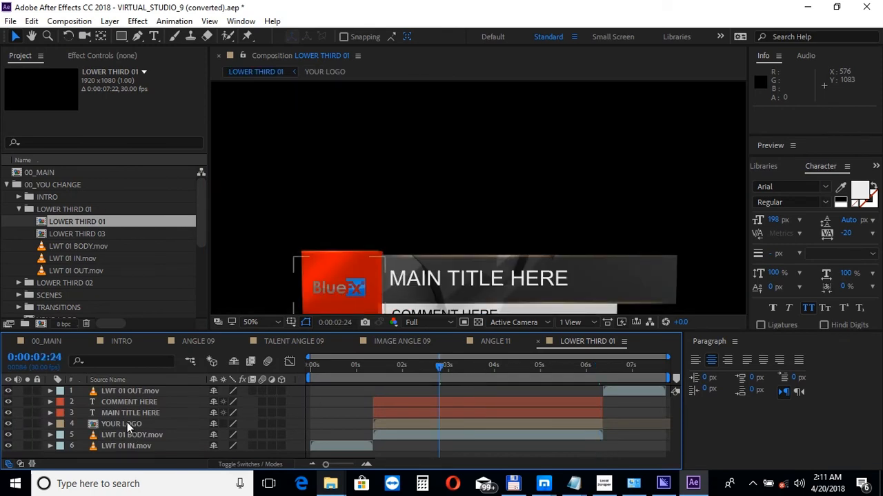
left_click(130, 413)
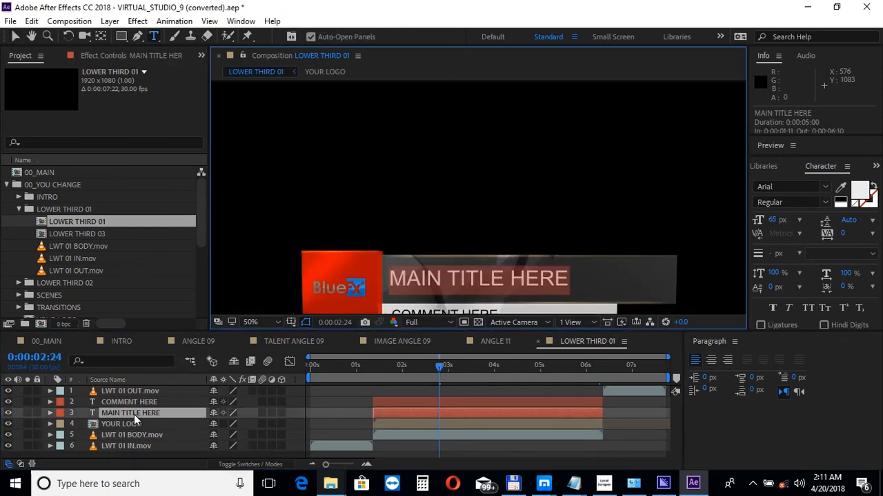
type("y")
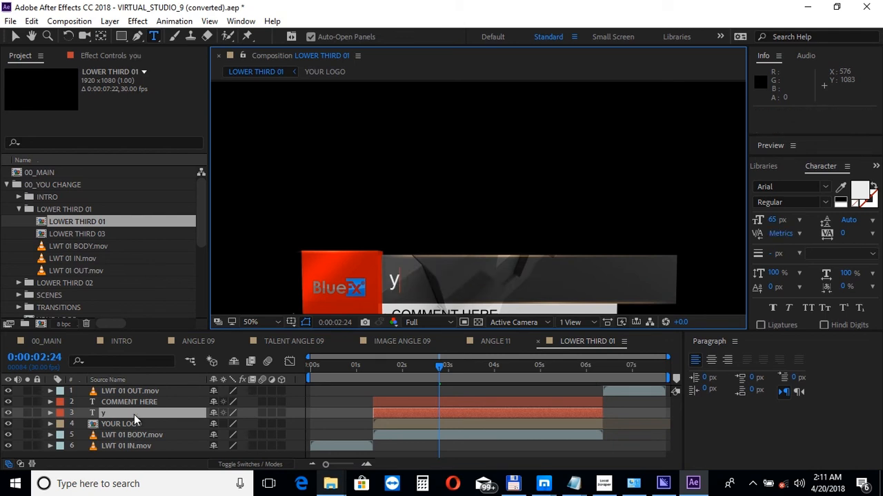
type("our t")
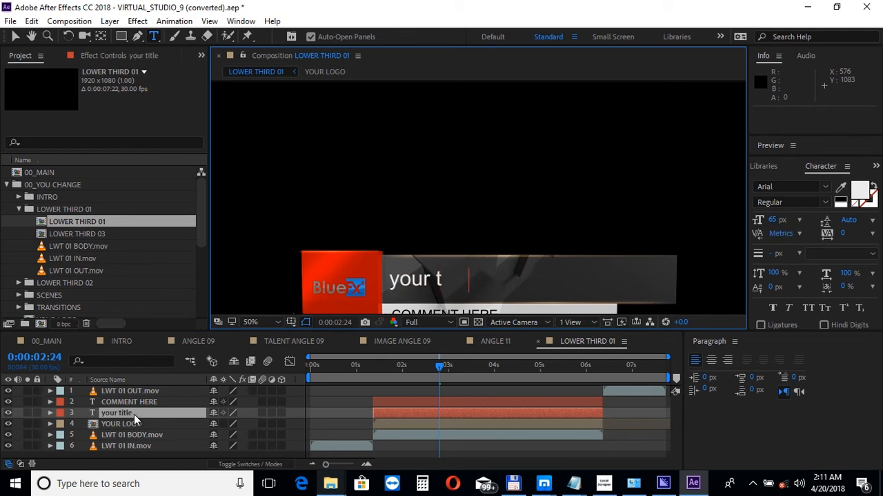
left_click(129, 401)
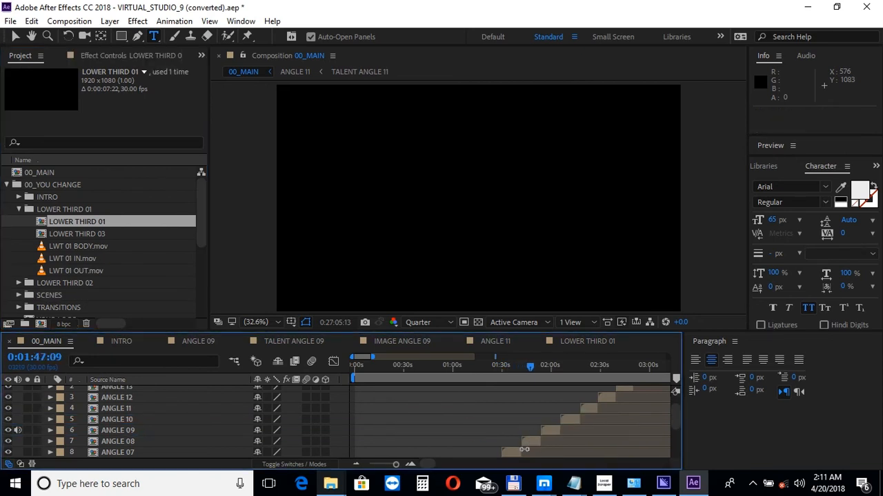
Start the LOWER THIRD 01 layer near 0:01:49 in 00_MAIN
left_click(535, 366)
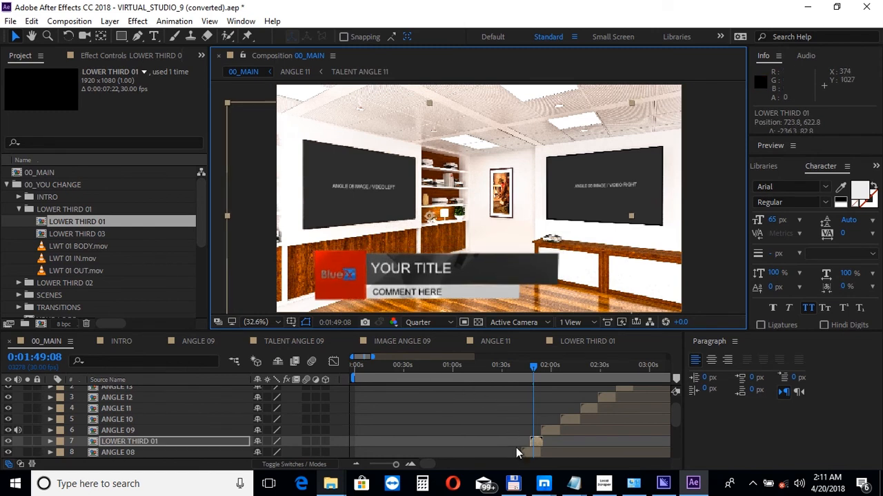
left_click(118, 453)
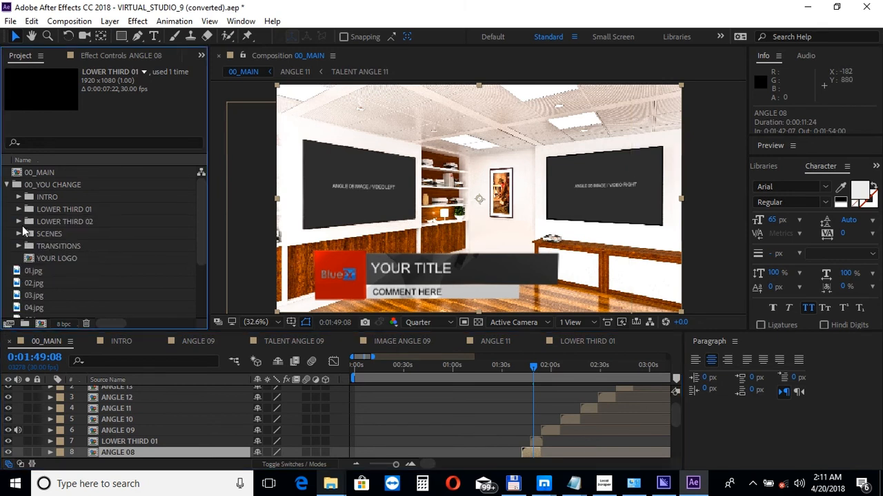
left_click(18, 246)
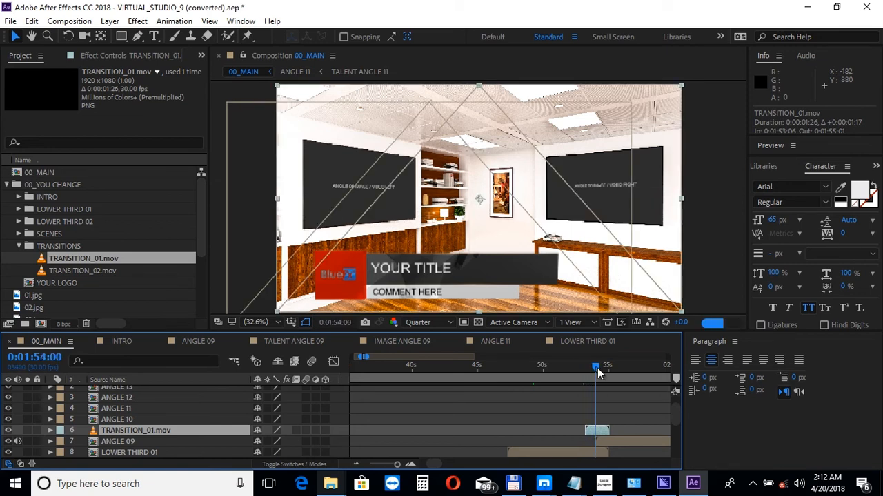
Scrub TRANSITION_01.mov at 1:54 across the ANGLE 09 to ANGLE 10 cut
left_click_drag(595, 368, 599, 368)
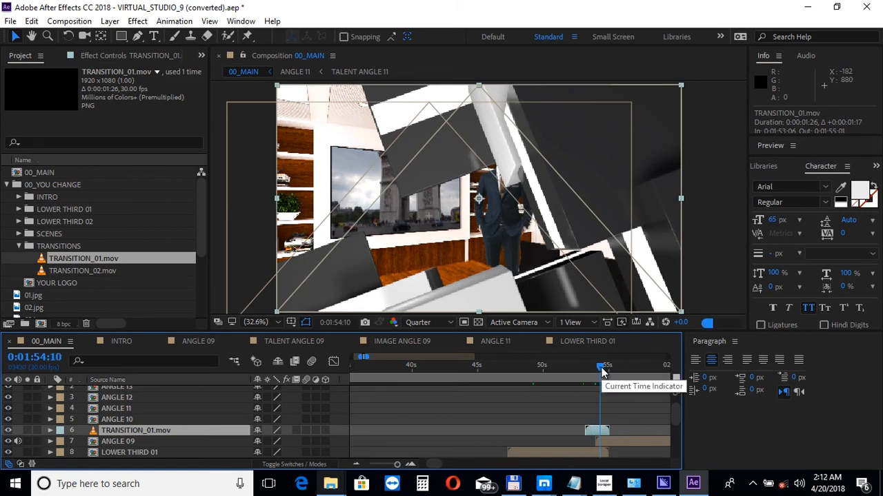
left_click_drag(602, 366, 606, 366)
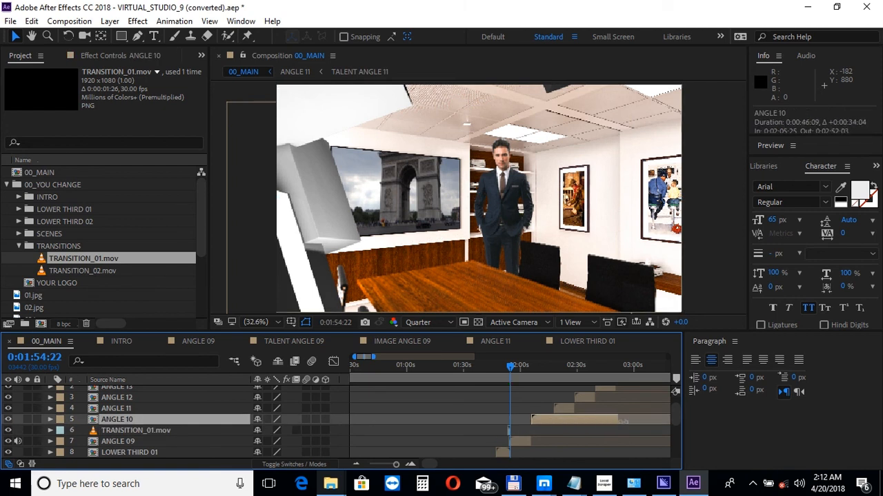
Bring Inspiring.mp3 into view below the footage files in the Project panel
left_click(117, 408)
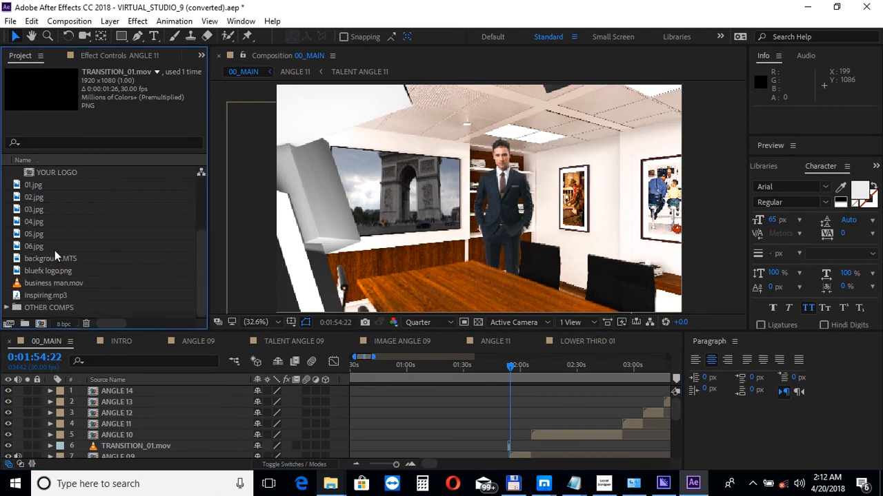
Place the Inspiring.mp3 music track as layer 1 of the 00_MAIN timeline
left_click(45, 295)
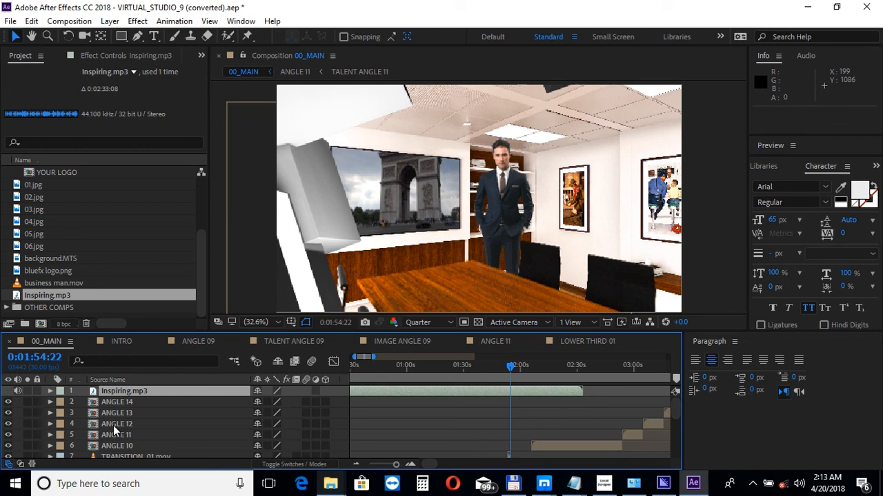
mouse_move(55, 348)
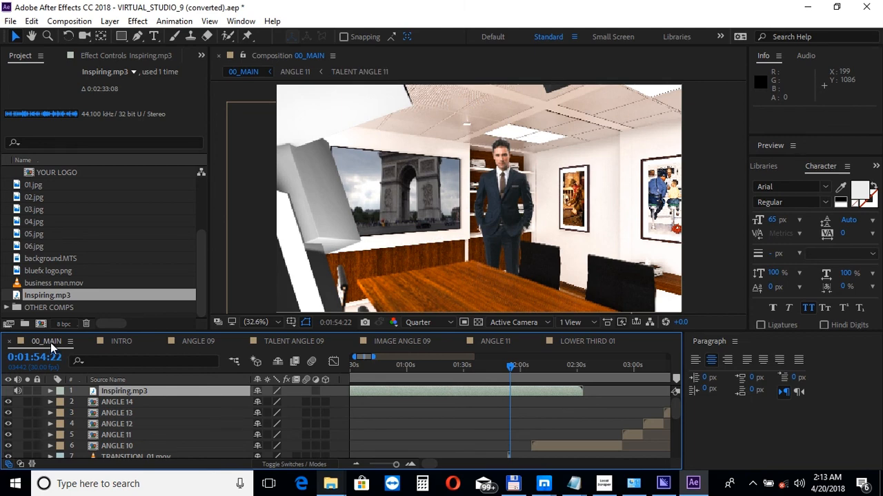
left_click(69, 20)
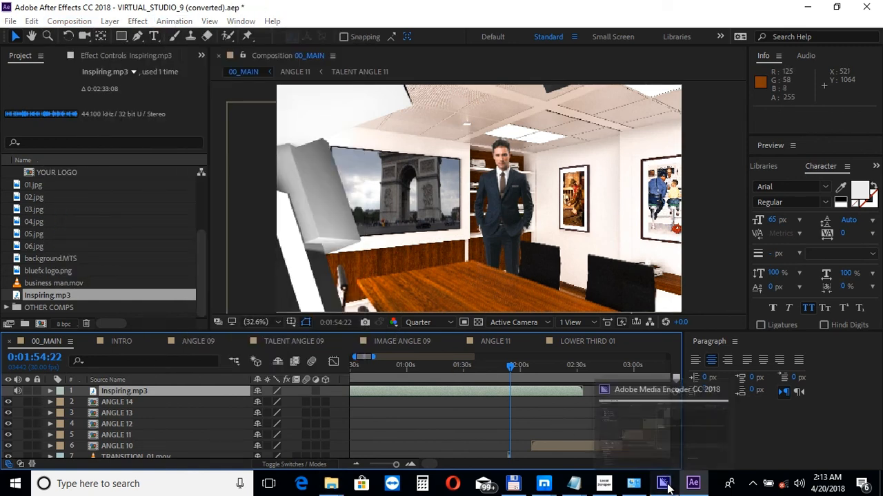
Switch to Media Encoder to view 00_MAIN queued as H.264 Match Source – High bitrate
left_click(663, 484)
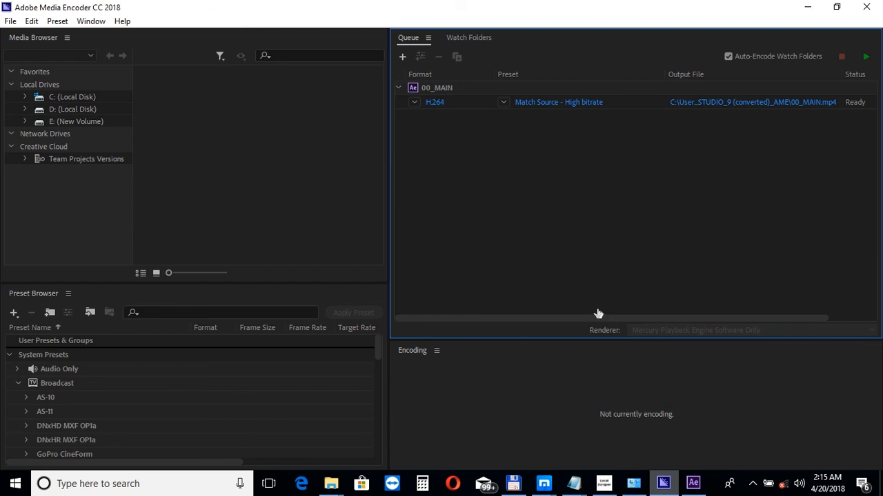
mouse_move(598, 315)
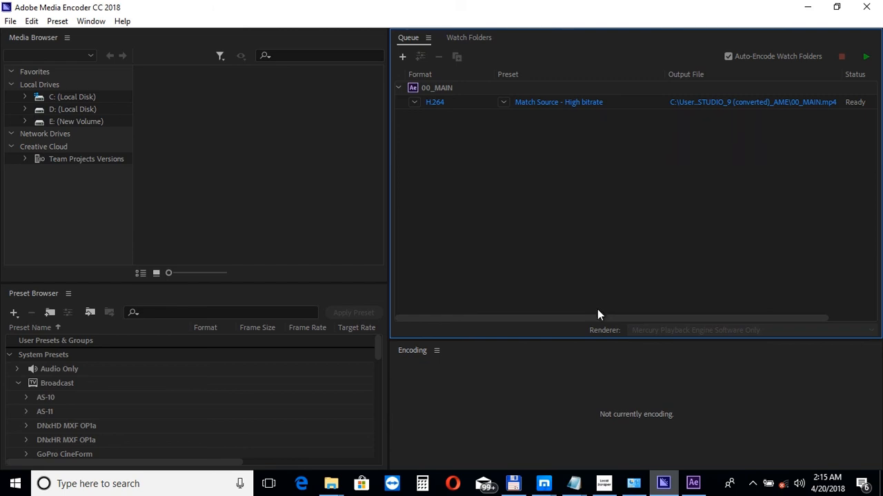